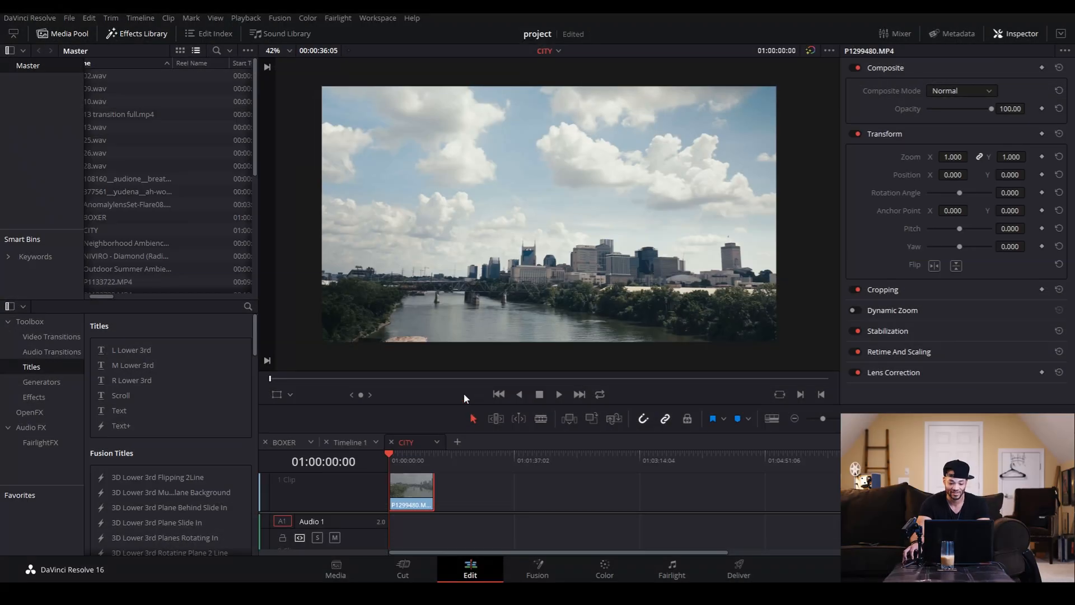
# - Enable Dynamic Zoom on the selected city skyline clip and start playback to preview the push-in
pyautogui.click(557, 395)
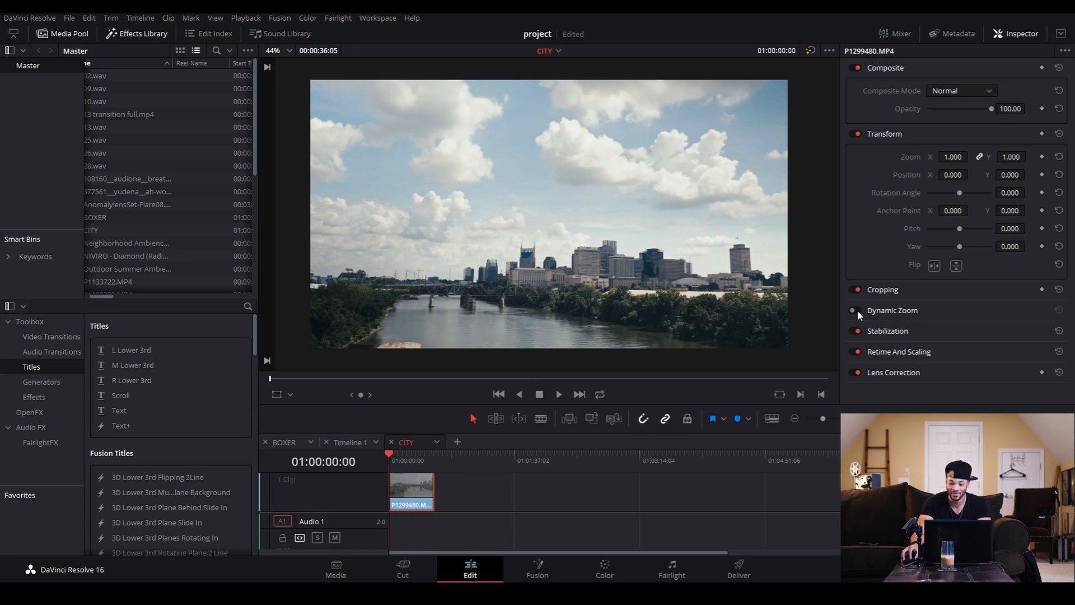
pyautogui.click(855, 310)
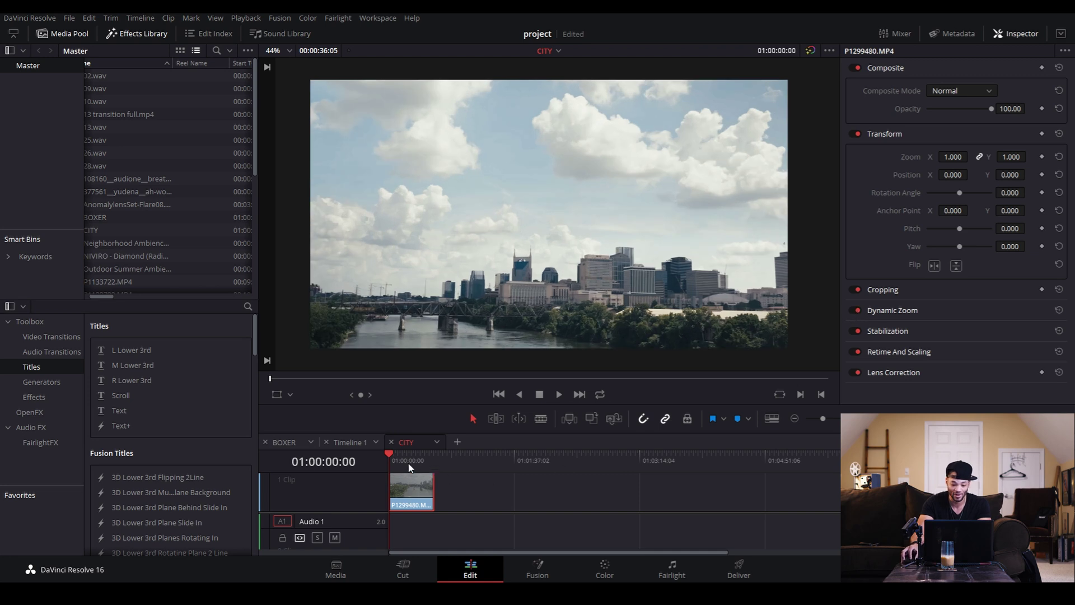
pyautogui.moveTo(559, 321)
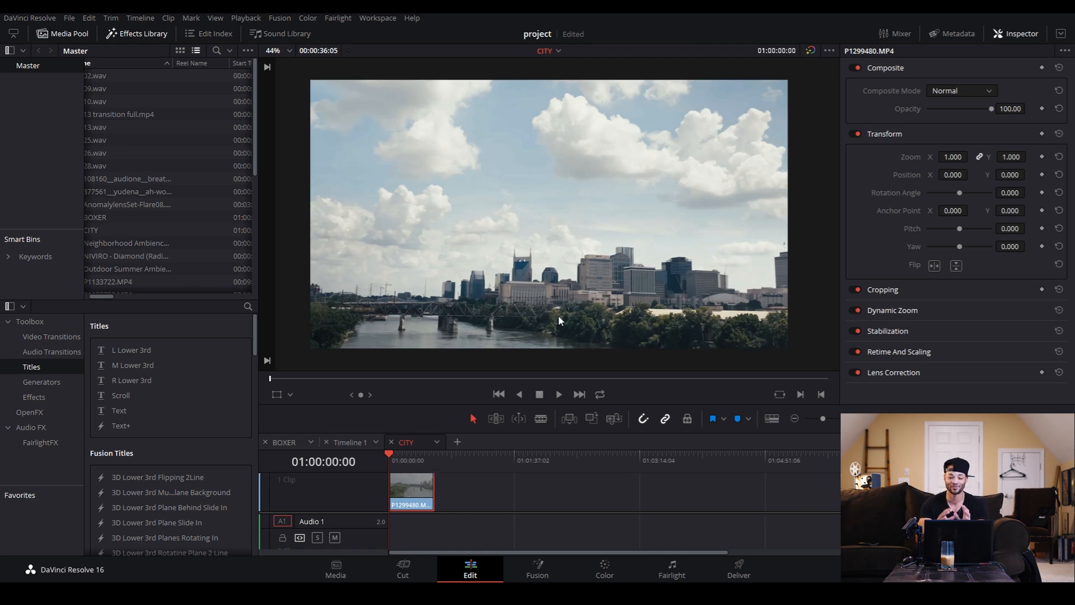
pyautogui.moveTo(554, 374)
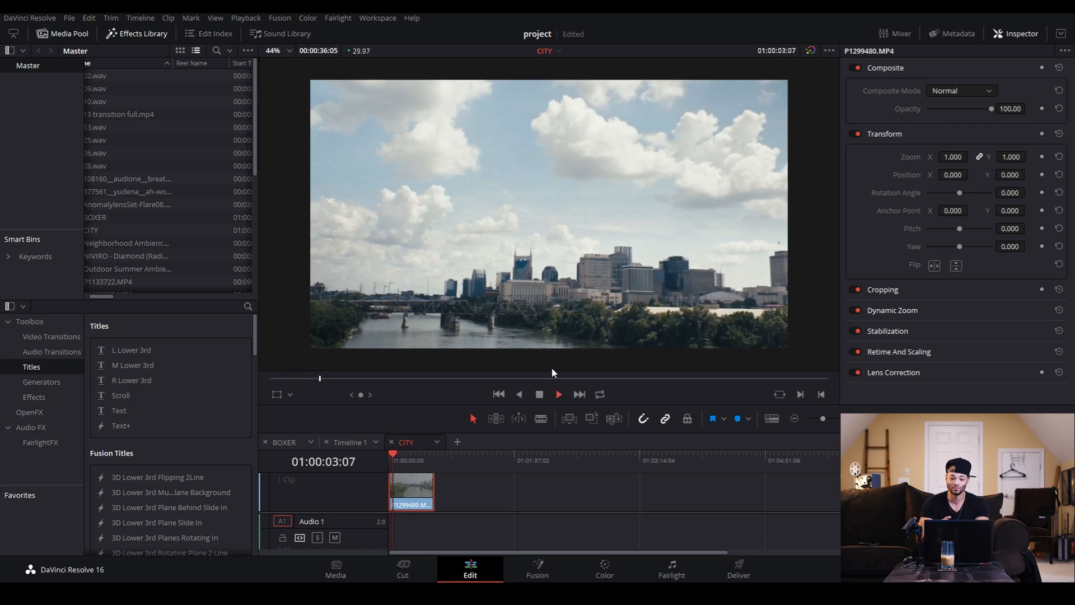
pyautogui.click(558, 393)
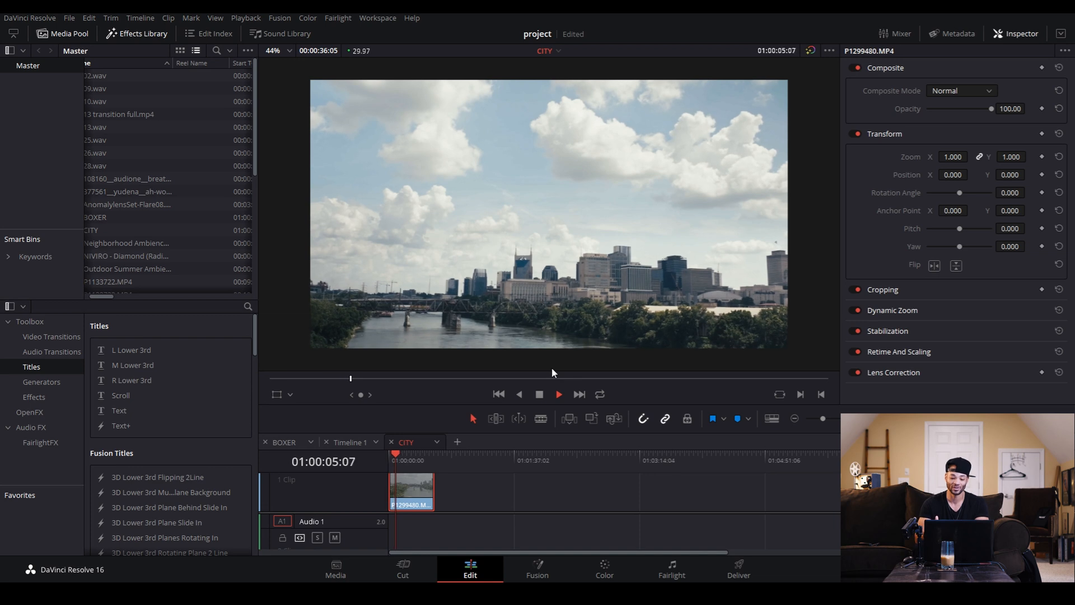
pyautogui.click(558, 393)
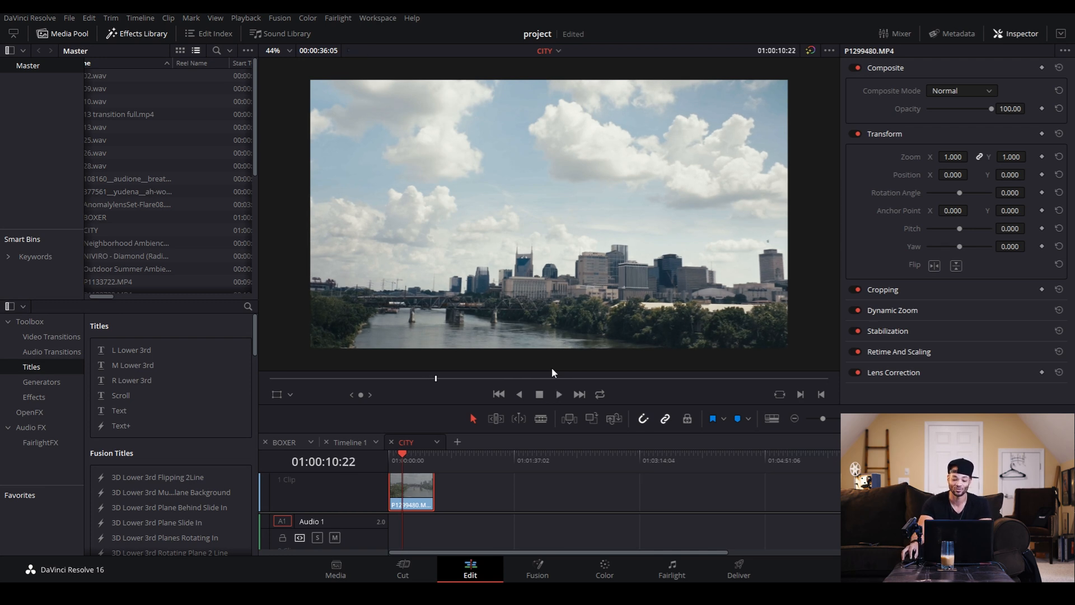
pyautogui.moveTo(561, 296)
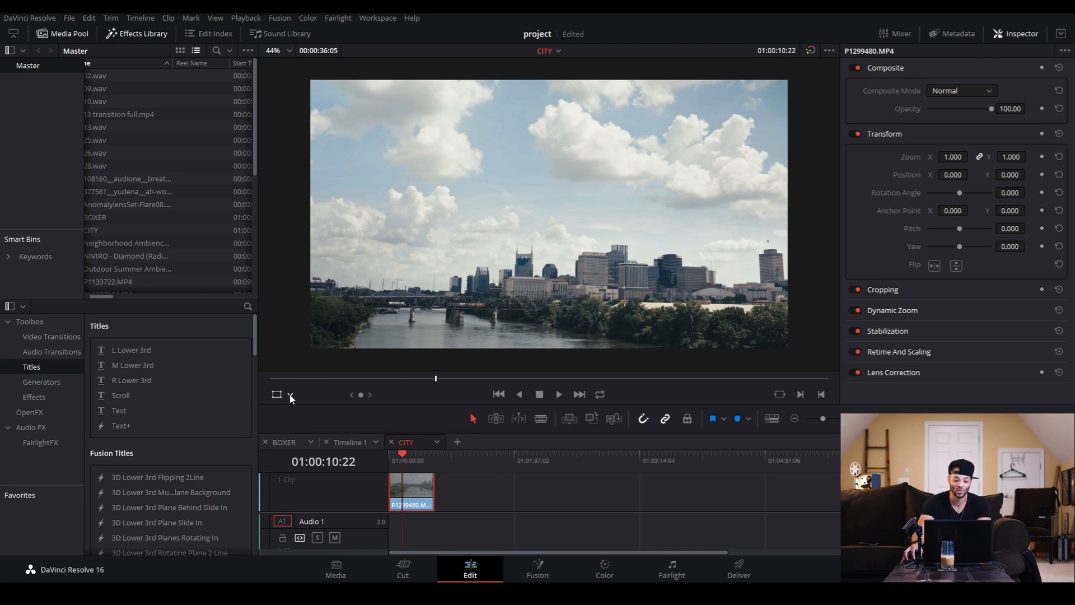
# - Show the Dynamic Zoom start/end framing overlay on the skyline shot and play it back
pyautogui.click(278, 394)
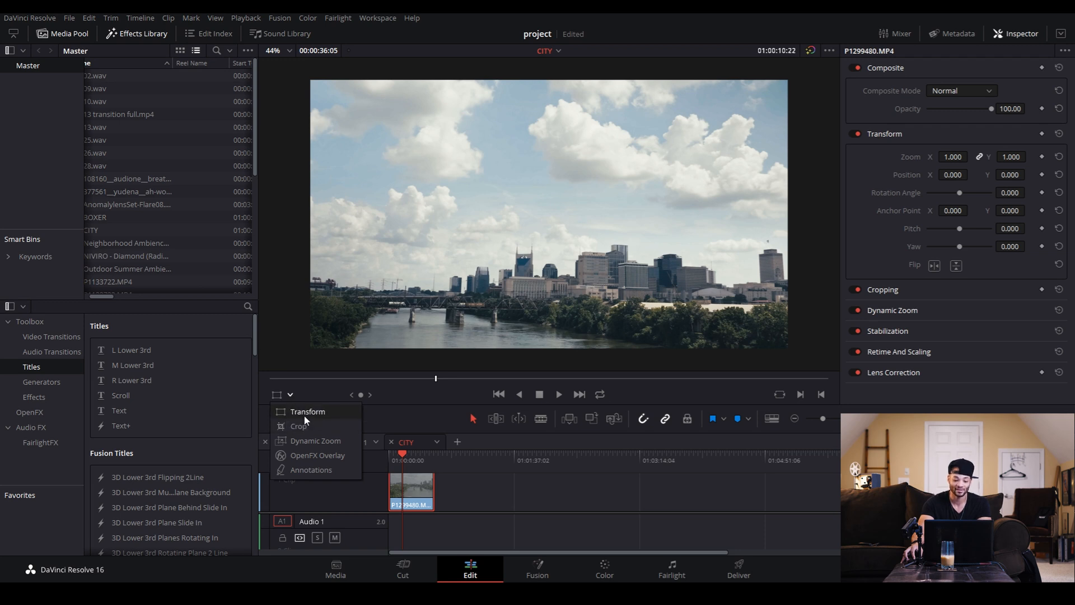
pyautogui.moveTo(313, 440)
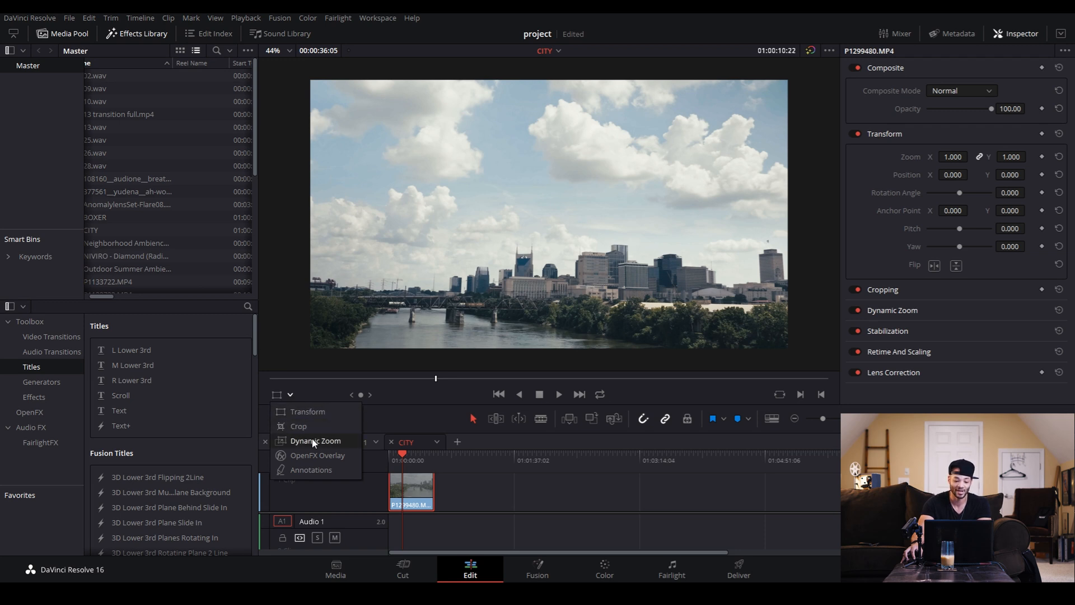
pyautogui.click(316, 440)
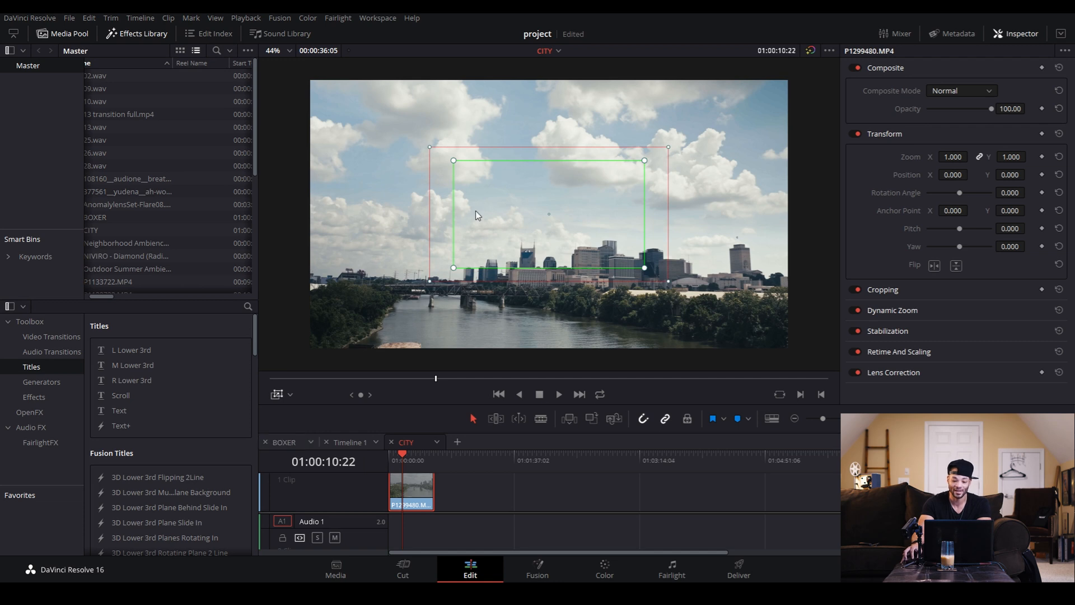
pyautogui.moveTo(505, 173)
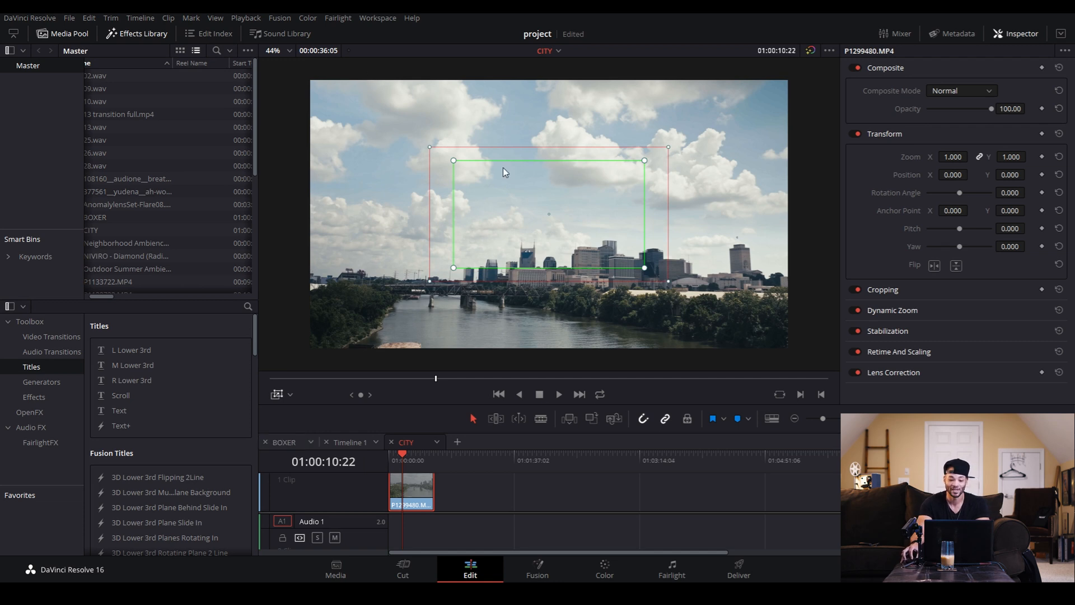
pyautogui.moveTo(466, 179)
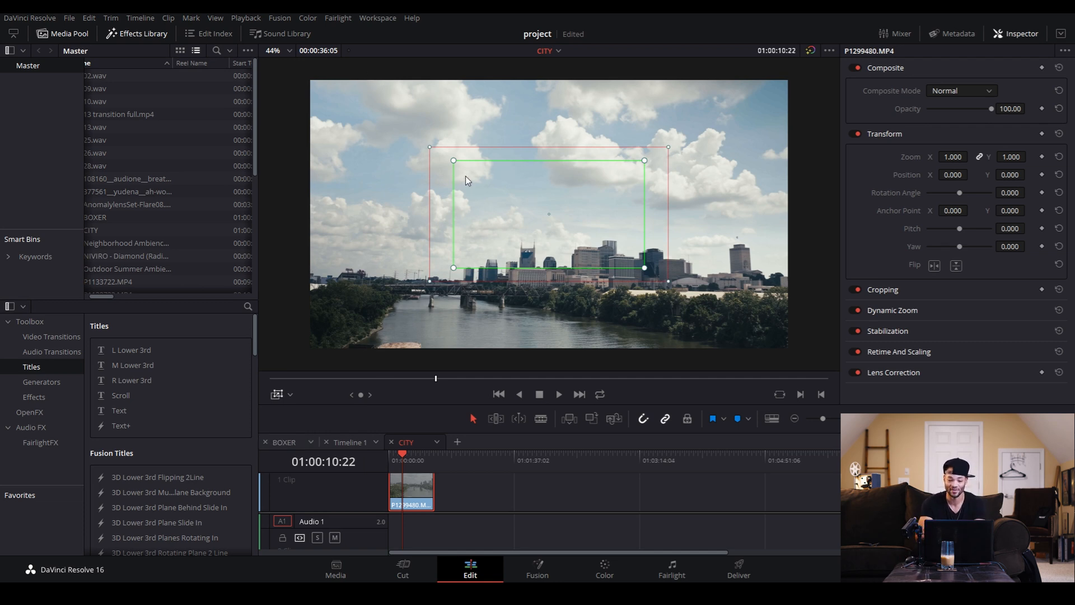
pyautogui.moveTo(355, 115)
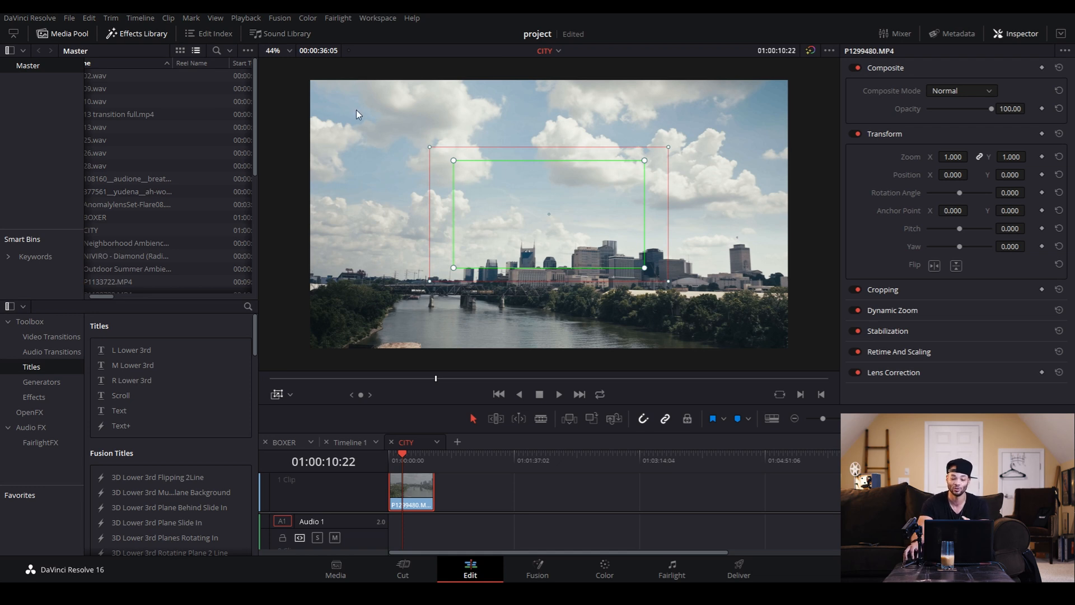
pyautogui.moveTo(514, 211)
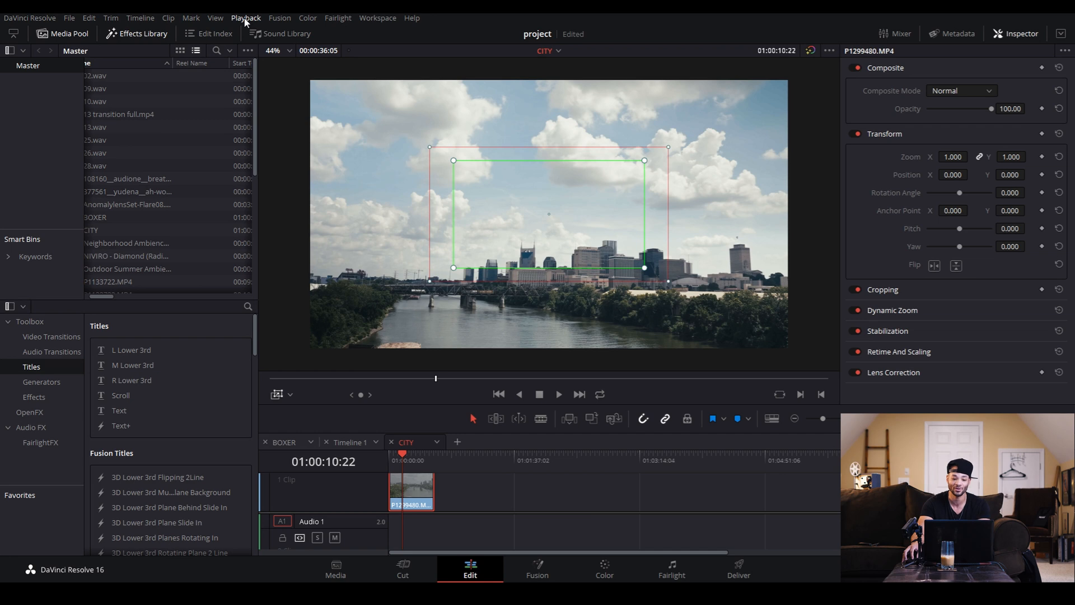
pyautogui.click(245, 18)
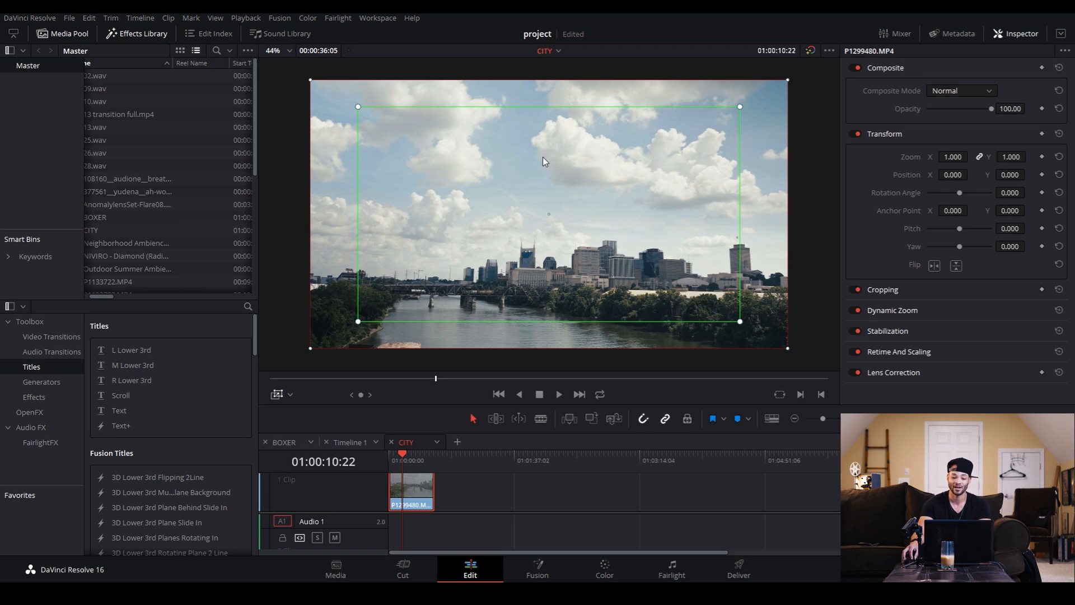
pyautogui.moveTo(413, 425)
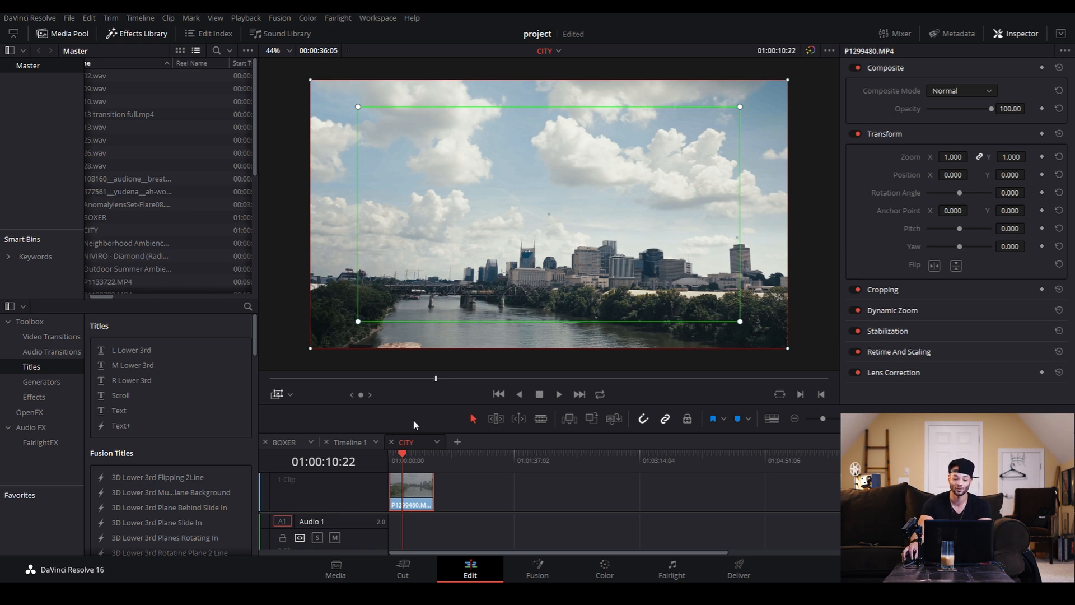
pyautogui.moveTo(404, 481)
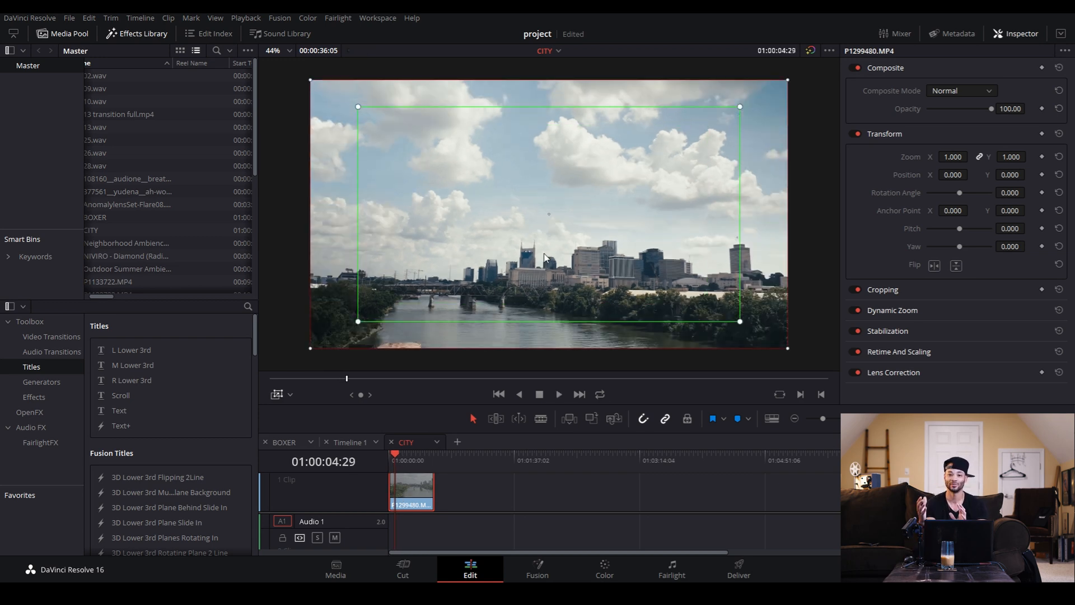
pyautogui.moveTo(701, 219)
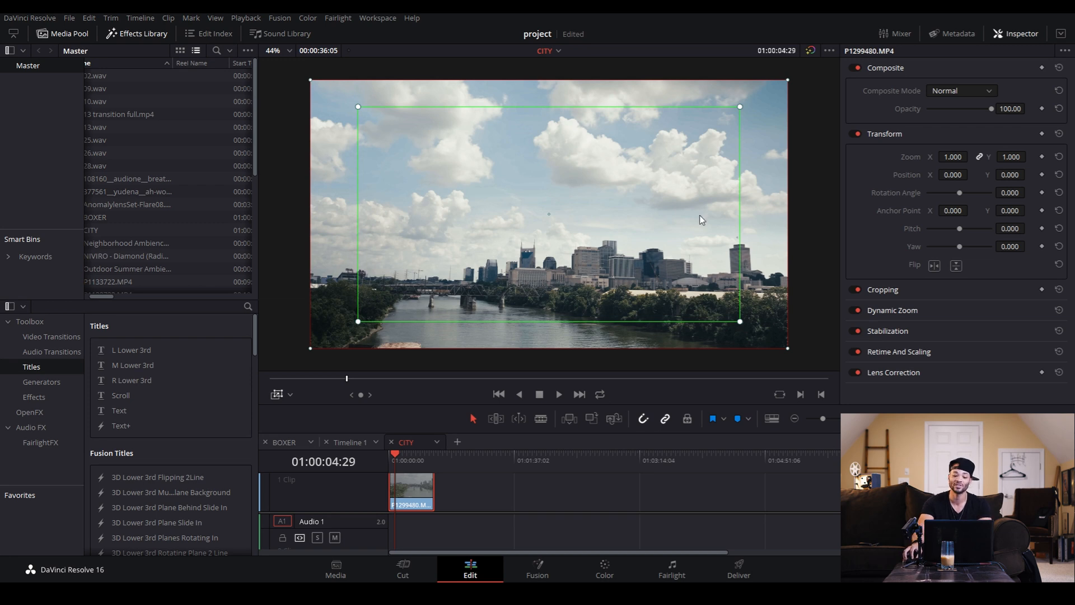
pyautogui.moveTo(777, 189)
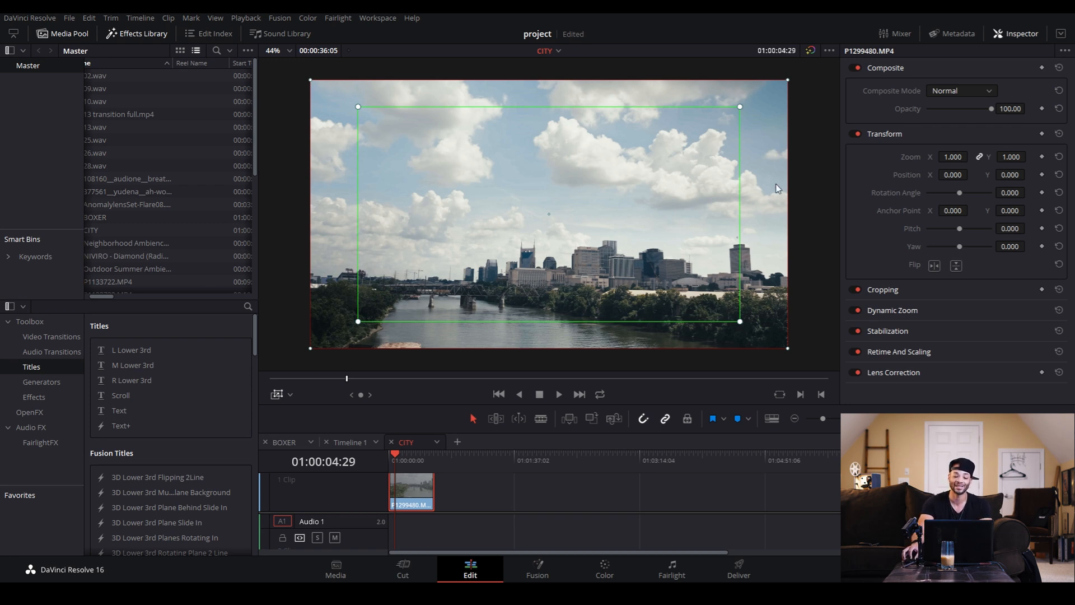
pyautogui.moveTo(740, 203)
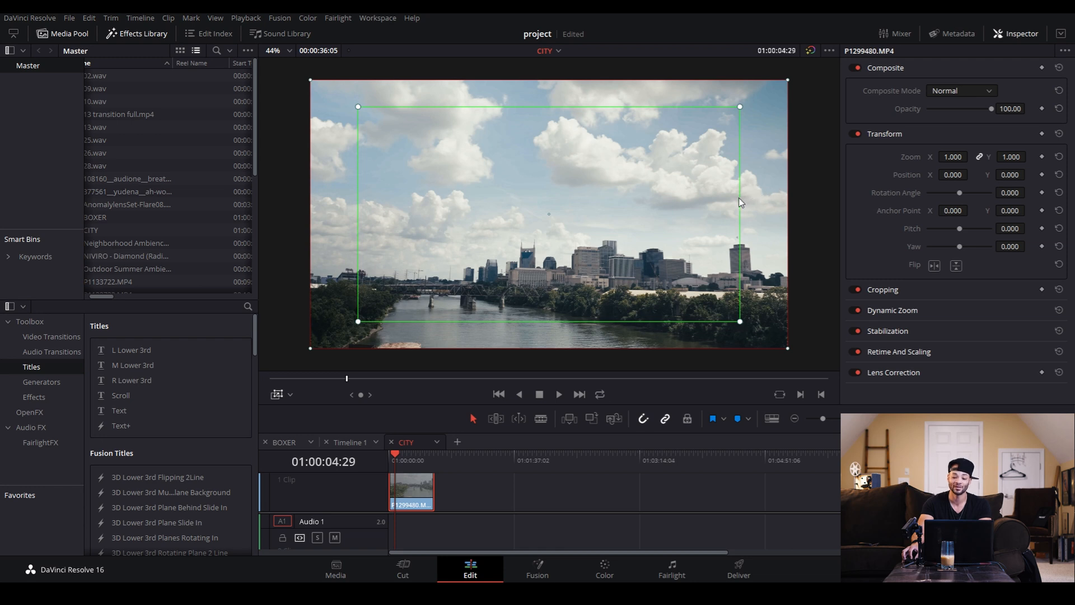
pyautogui.moveTo(788, 228)
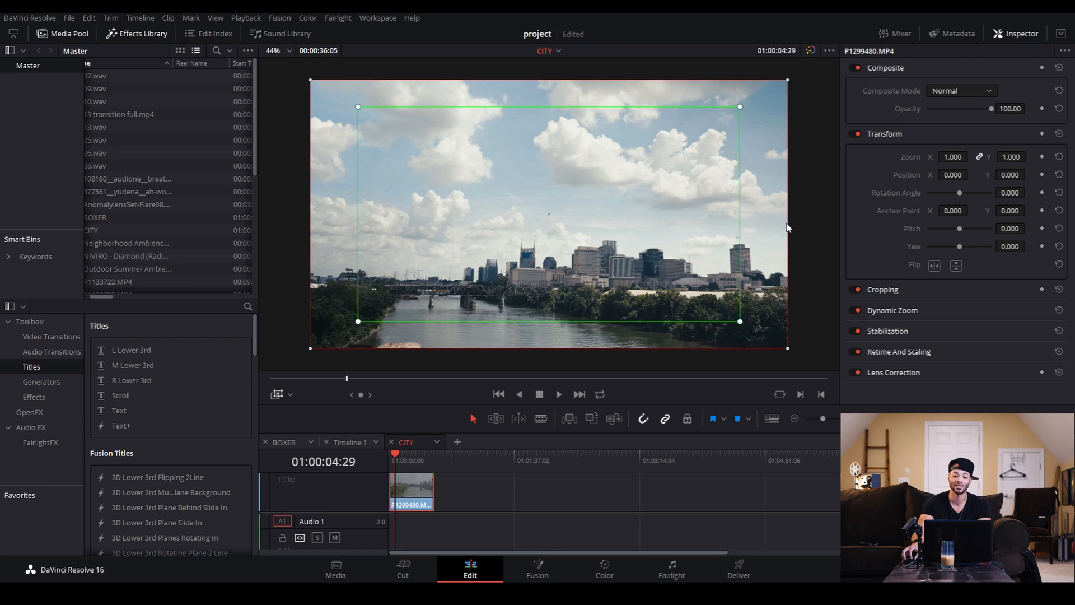
pyautogui.moveTo(740, 326)
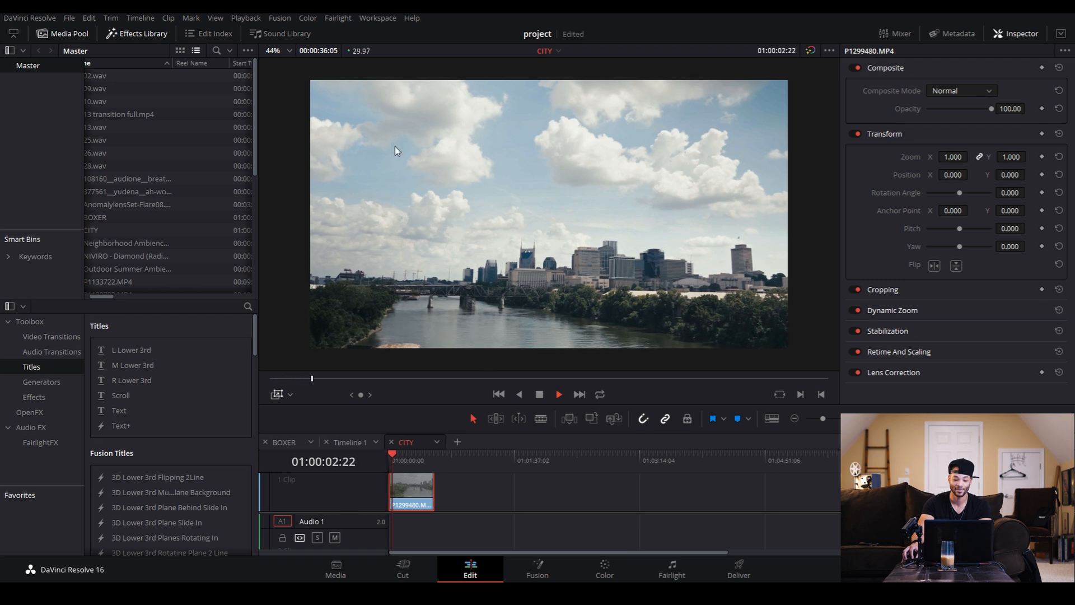
# - Stop the preview and return the playhead to the city clip's first frame
pyautogui.click(246, 18)
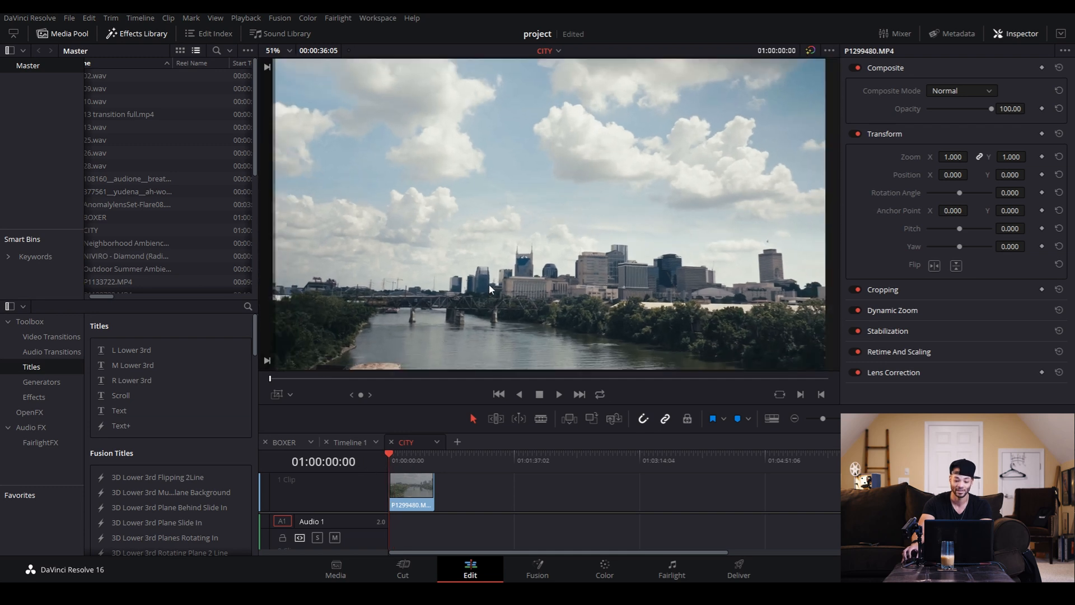
pyautogui.click(558, 393)
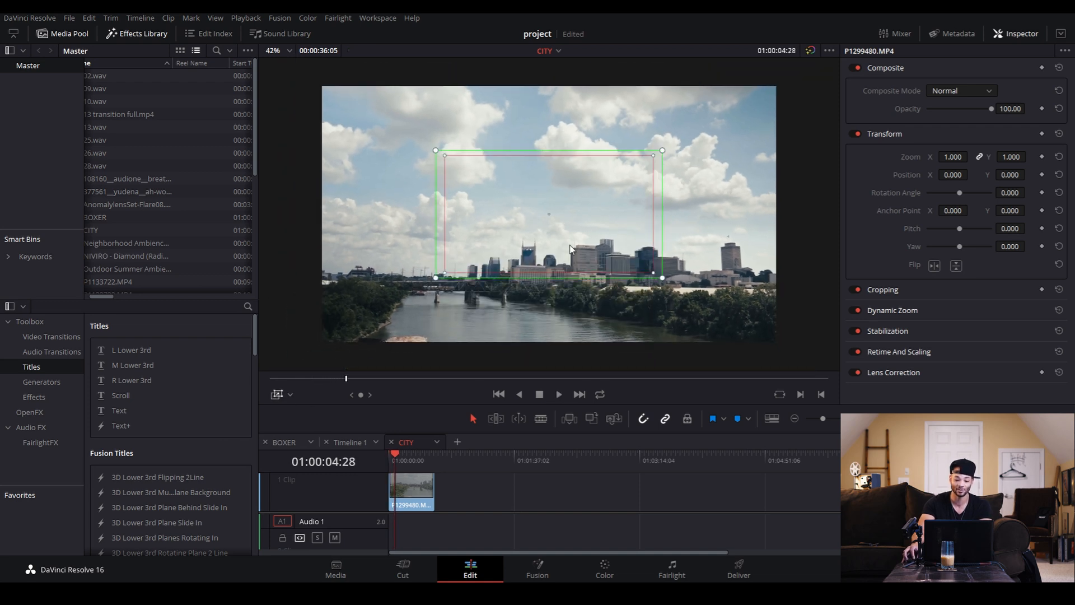
# - Tighten the Dynamic Zoom framing around the skyline buildings, then hide the framing boxes
pyautogui.click(246, 18)
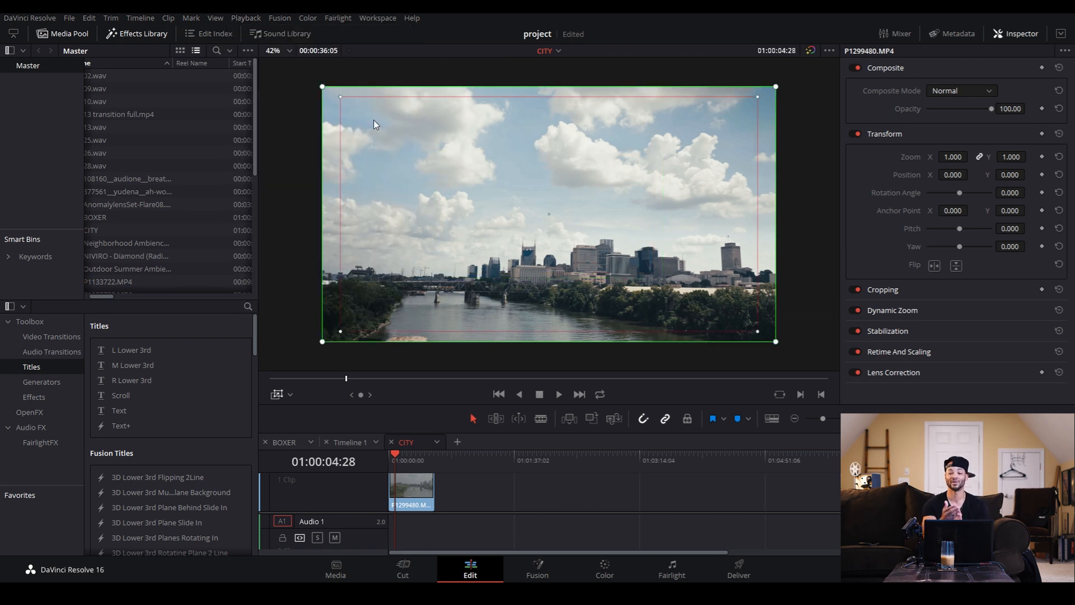
pyautogui.moveTo(336, 110)
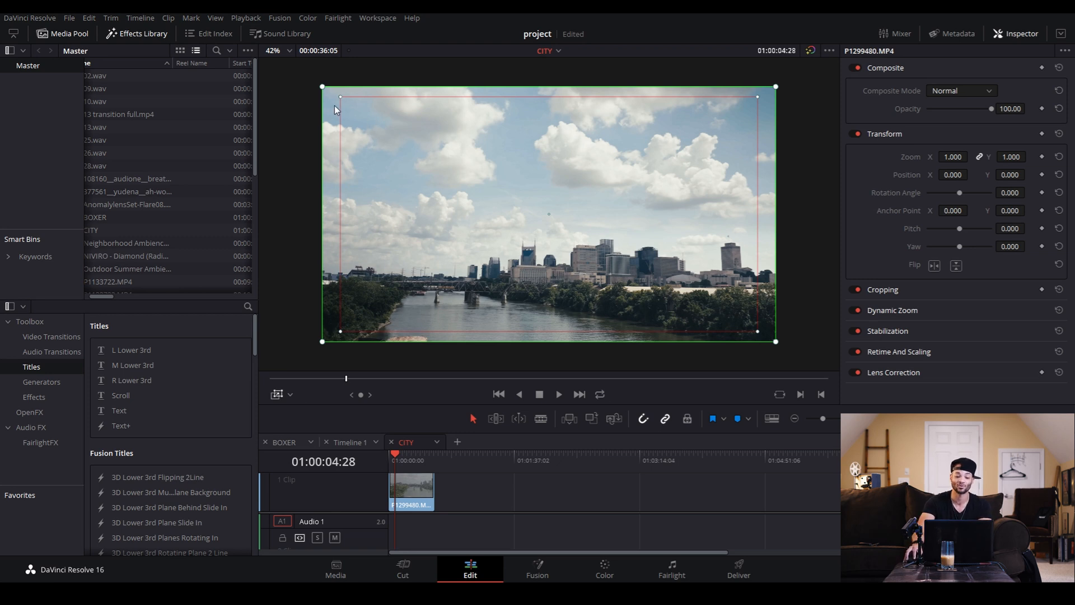
pyautogui.moveTo(344, 101)
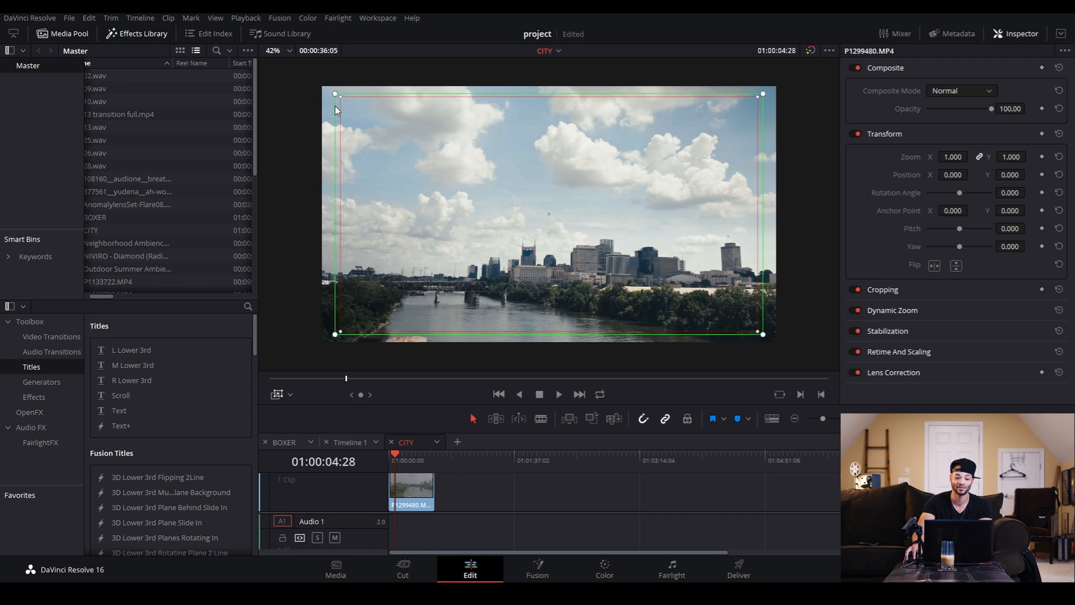
pyautogui.moveTo(335, 94); pyautogui.dragTo(347, 91)
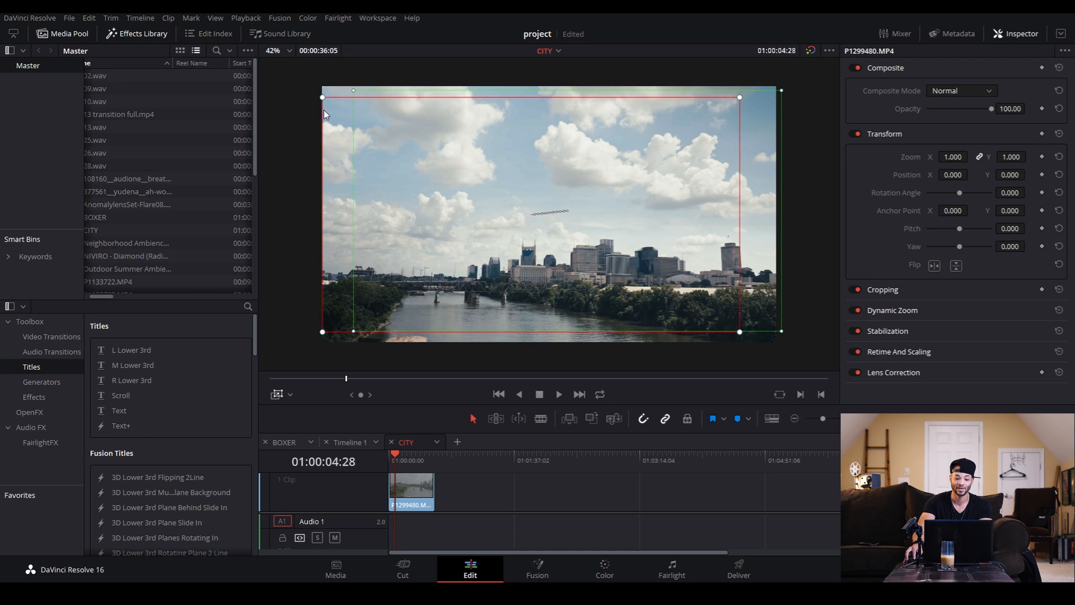
pyautogui.moveTo(784, 87)
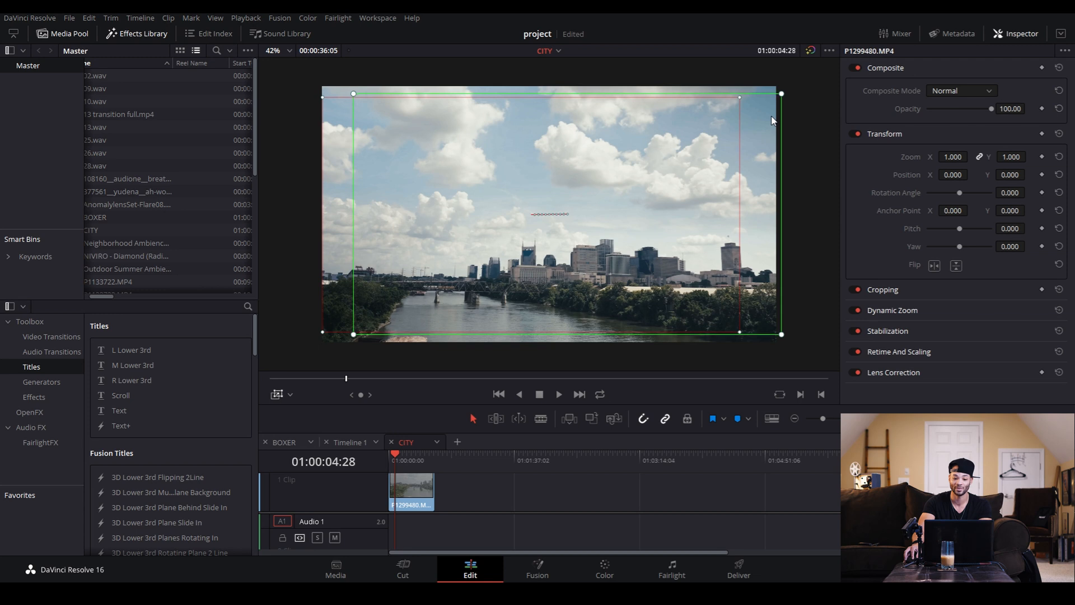
pyautogui.moveTo(497, 533)
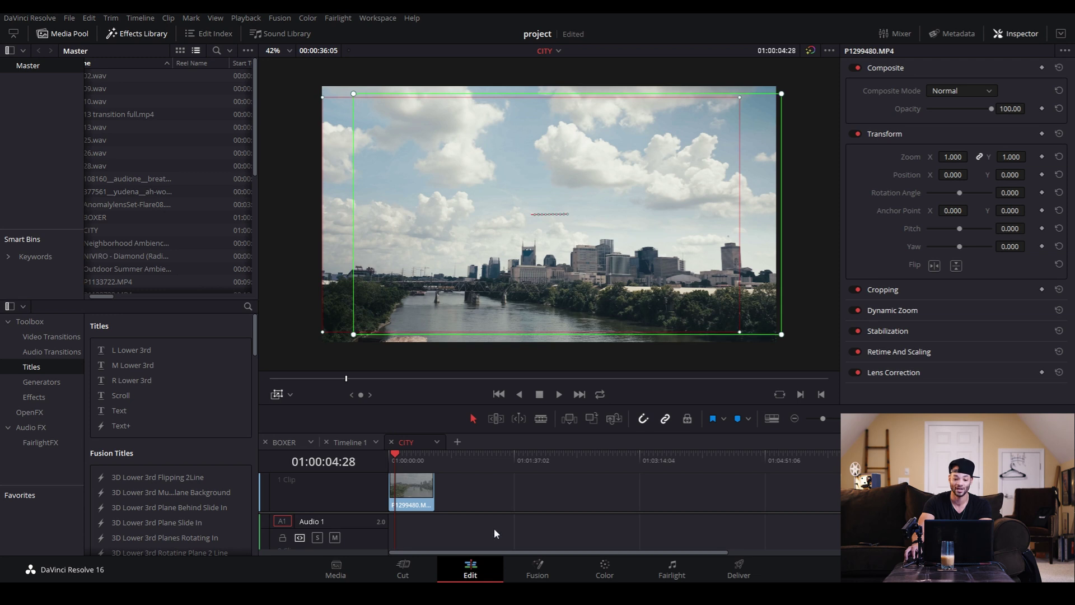
pyautogui.moveTo(782, 94)
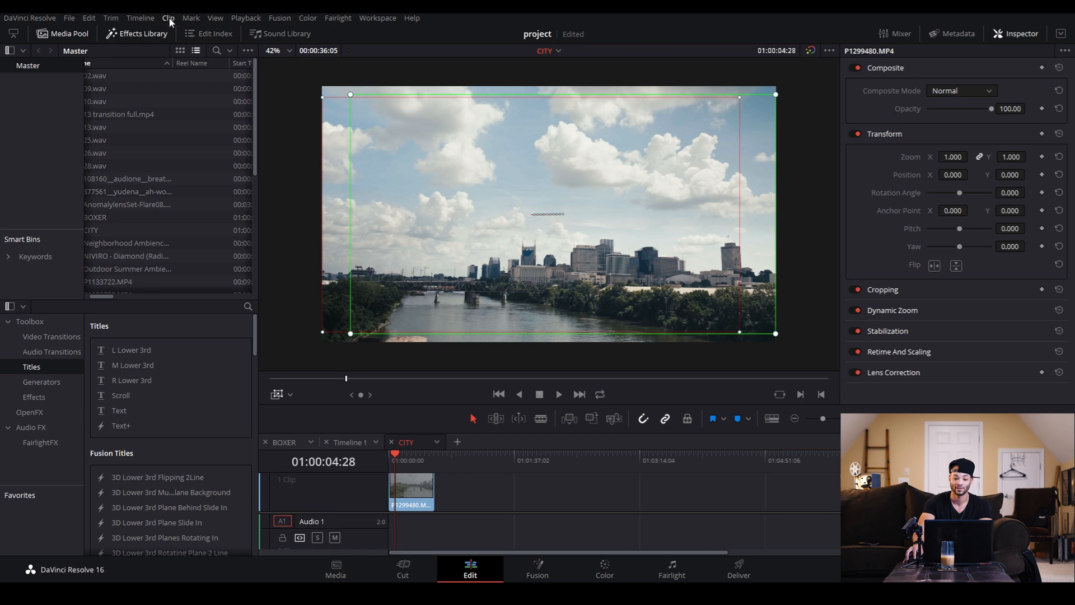
pyautogui.moveTo(457, 76)
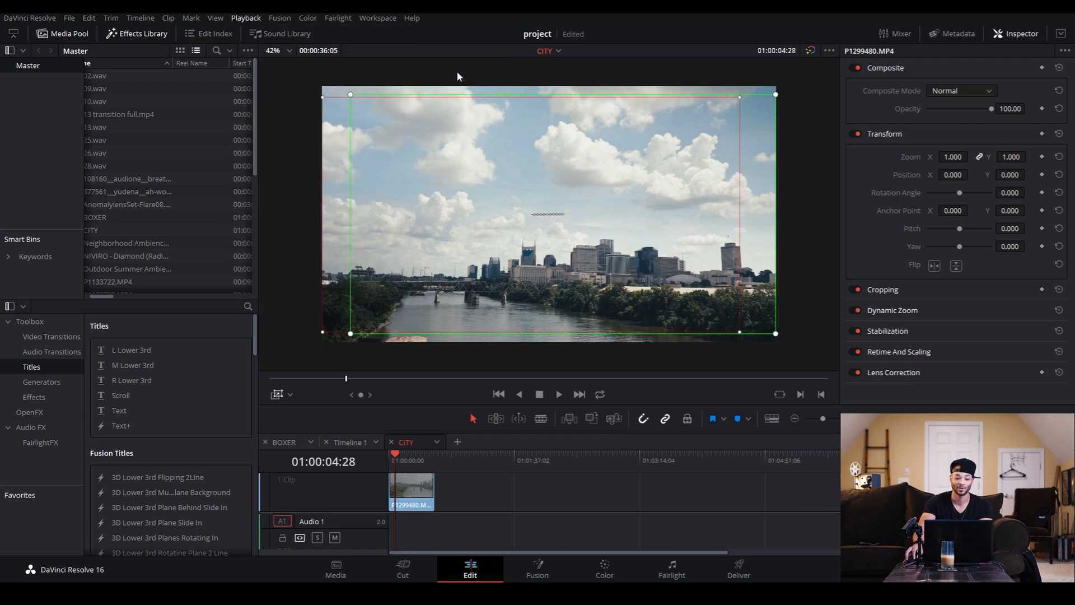
pyautogui.click(278, 393)
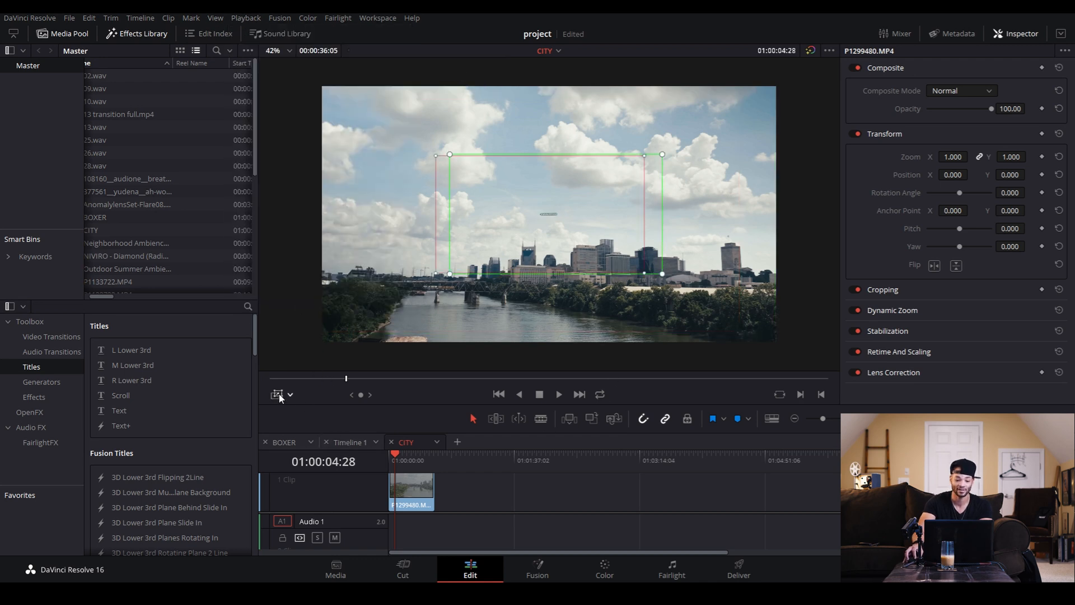
pyautogui.click(278, 393)
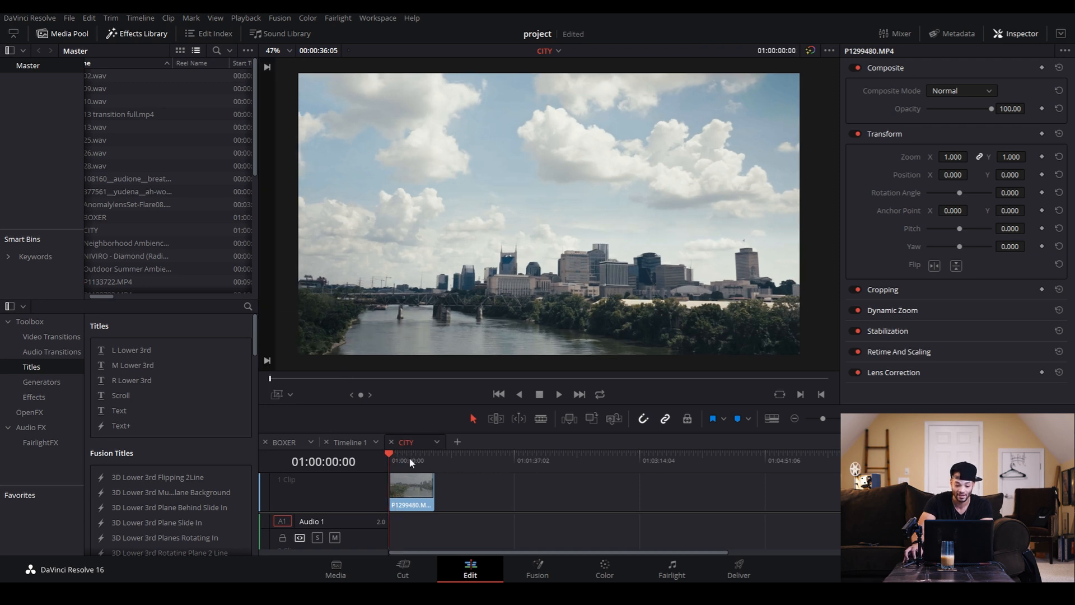
pyautogui.click(557, 393)
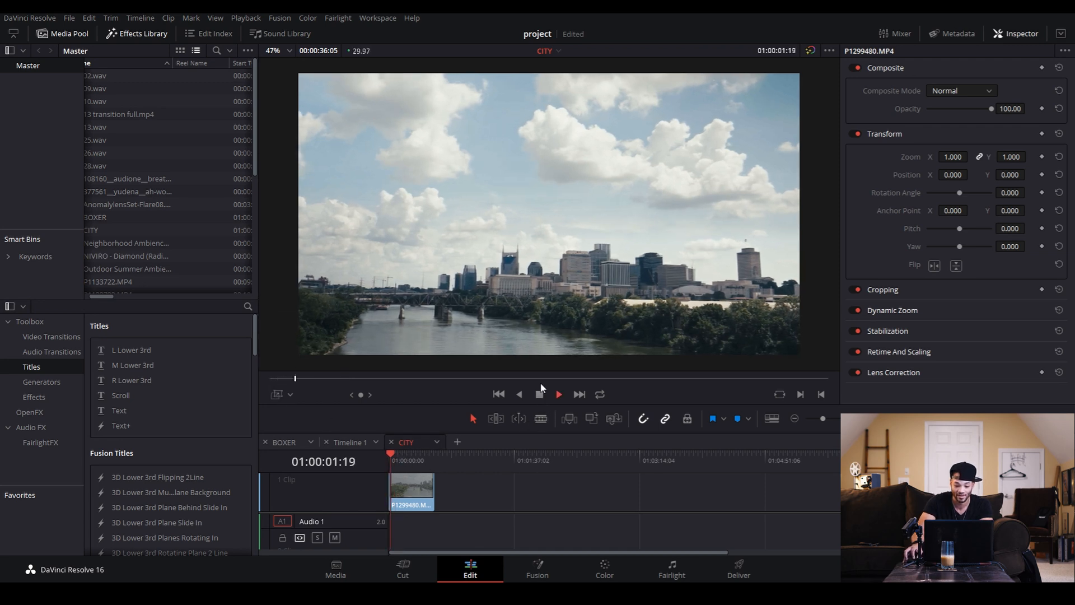
pyautogui.click(558, 393)
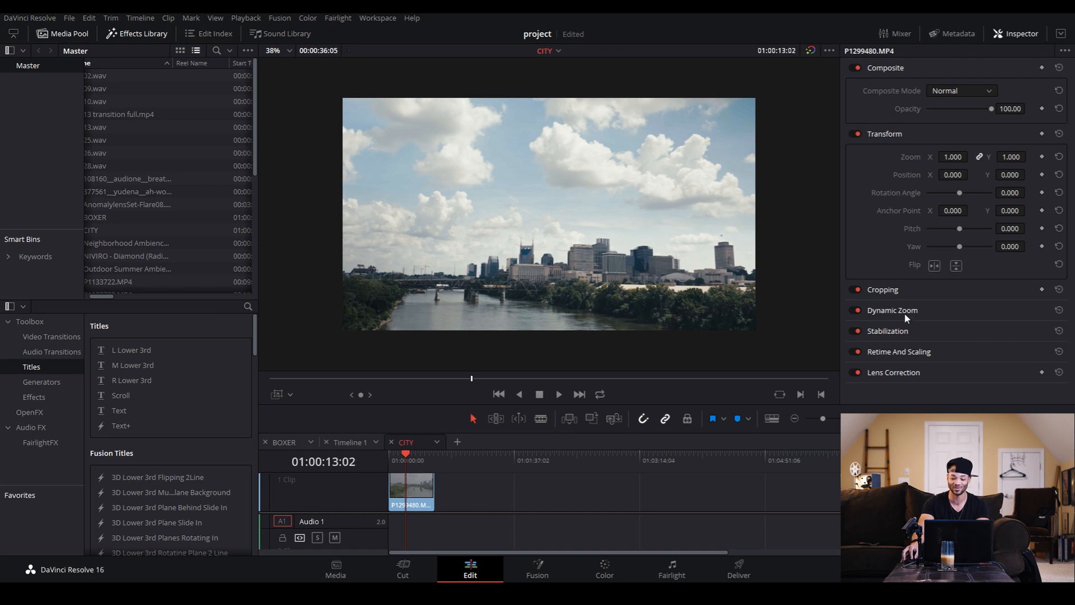
# - Set the CITY clip's Dynamic Zoom Ease to Ease In and Out
pyautogui.click(892, 310)
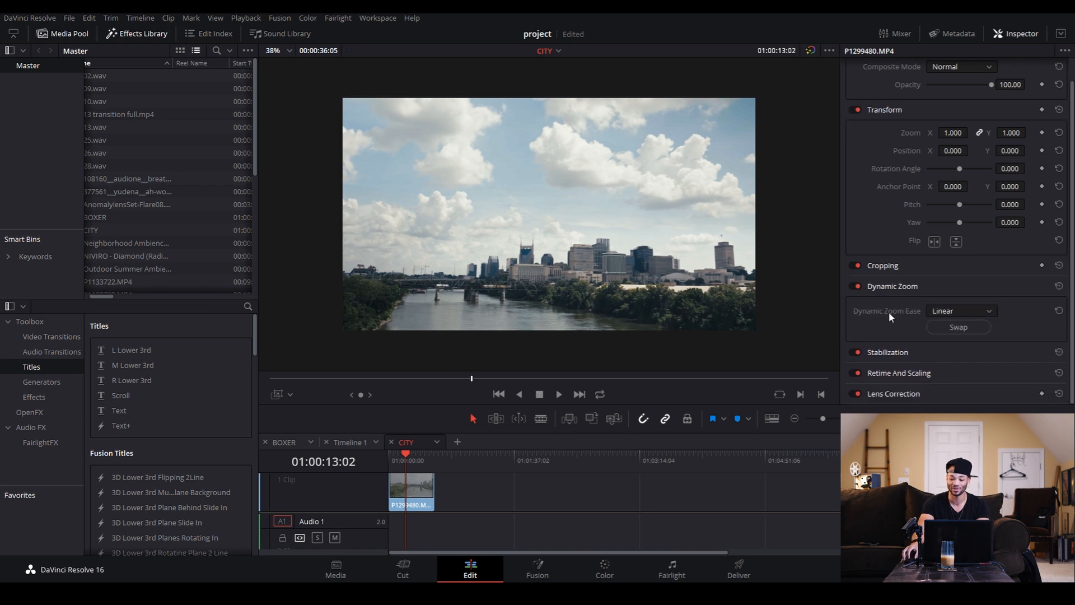
pyautogui.moveTo(991, 305)
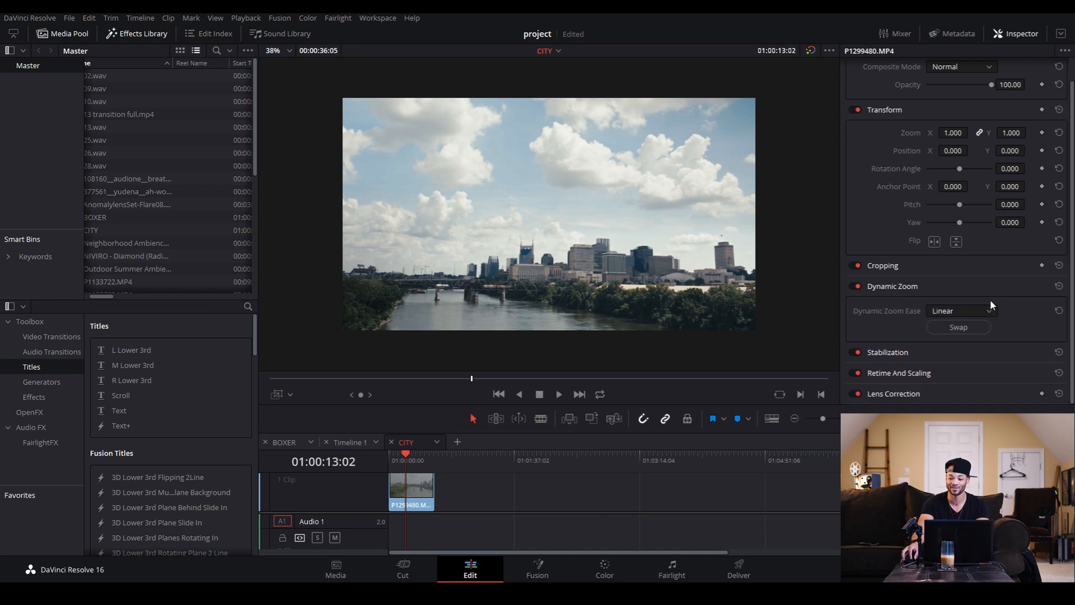
pyautogui.click(959, 310)
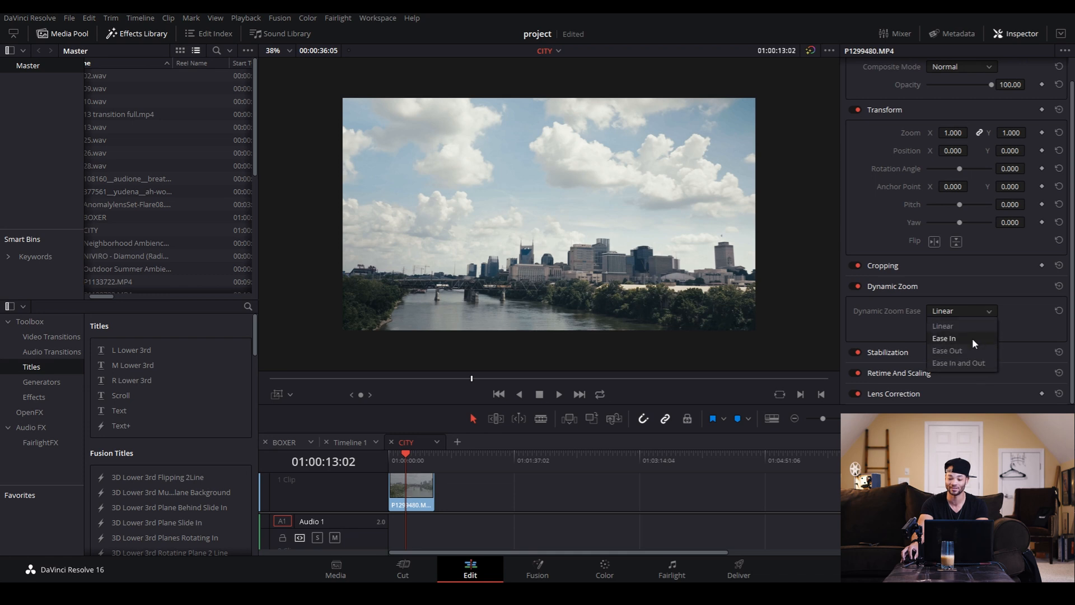
pyautogui.moveTo(960, 363)
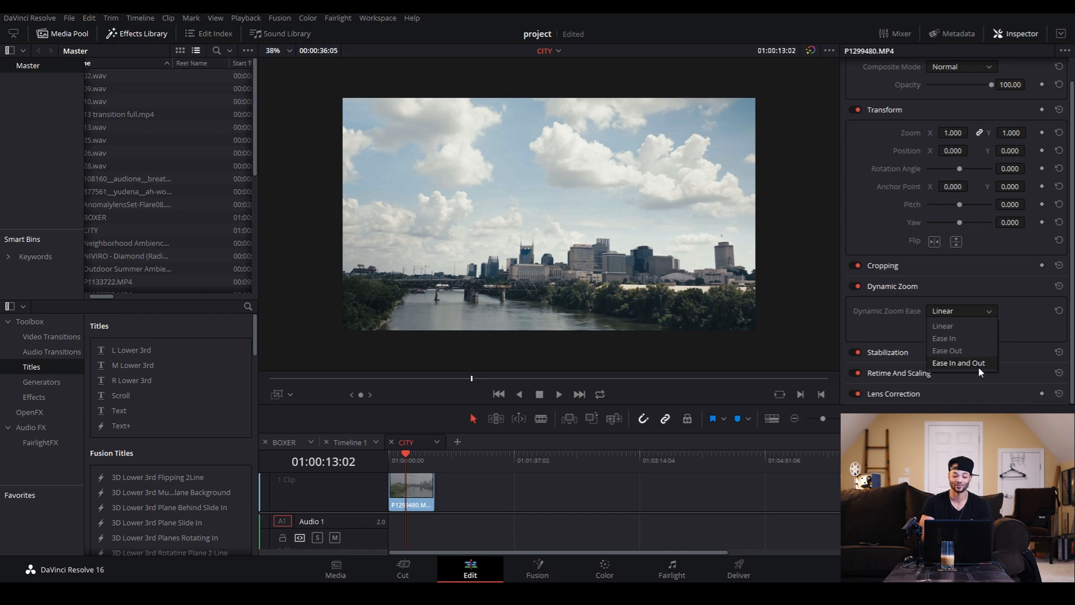
pyautogui.click(283, 441)
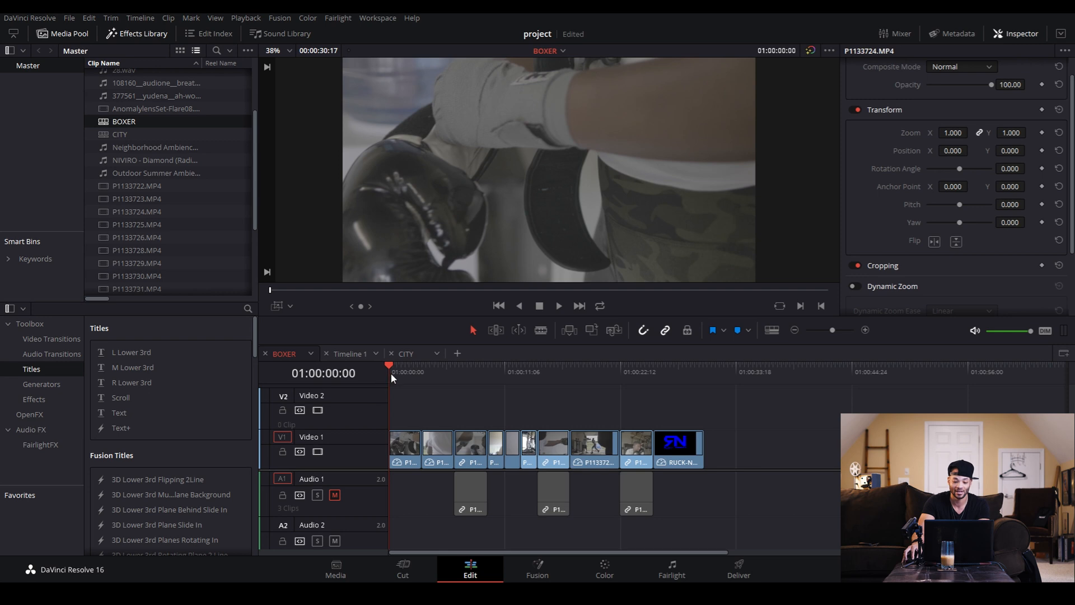
pyautogui.moveTo(401, 381)
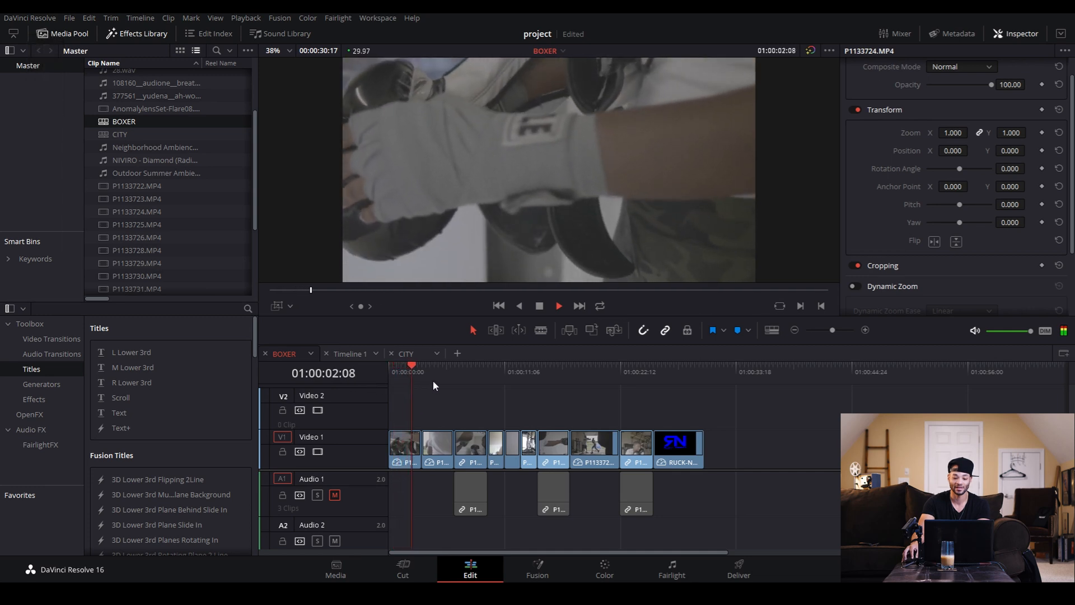
# - Enable Dynamic Zoom on the first boxing clip, show its framing boxes and switch proxy playback off
pyautogui.click(452, 367)
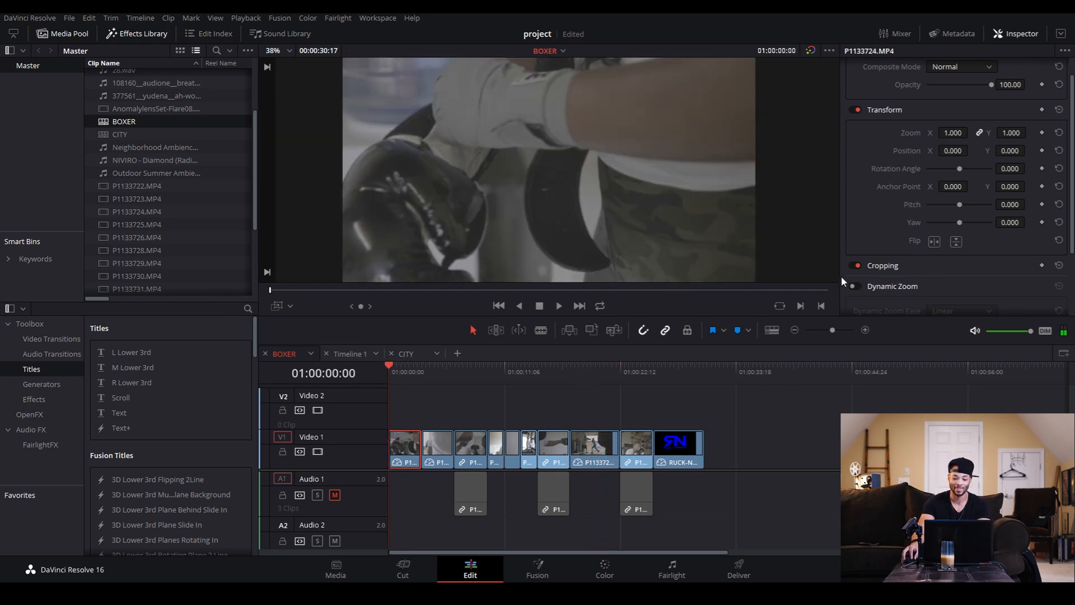
pyautogui.scroll(-3)
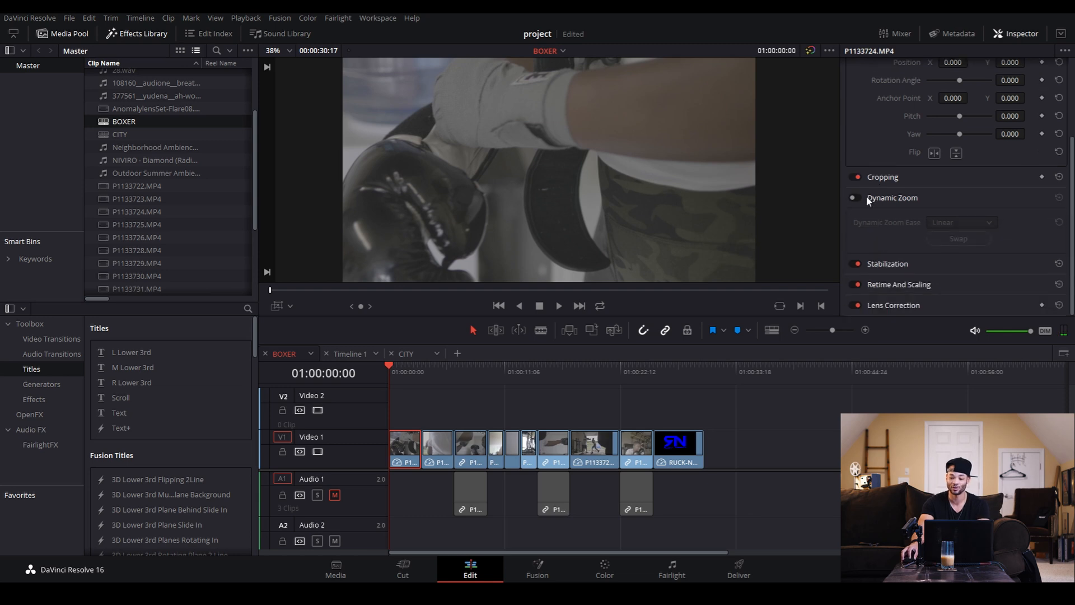
pyautogui.click(854, 197)
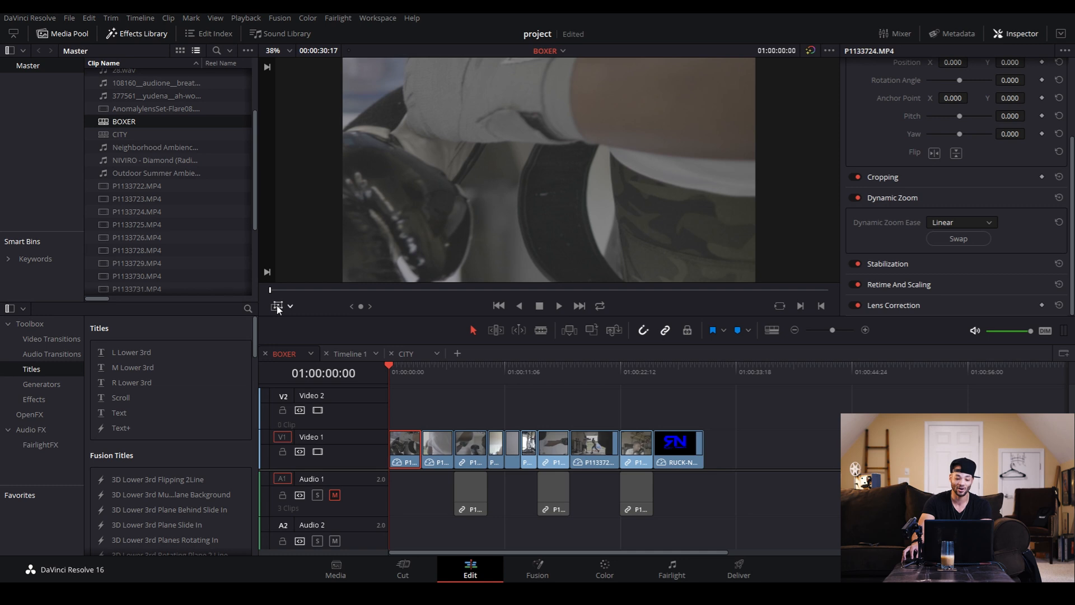
pyautogui.moveTo(276, 306)
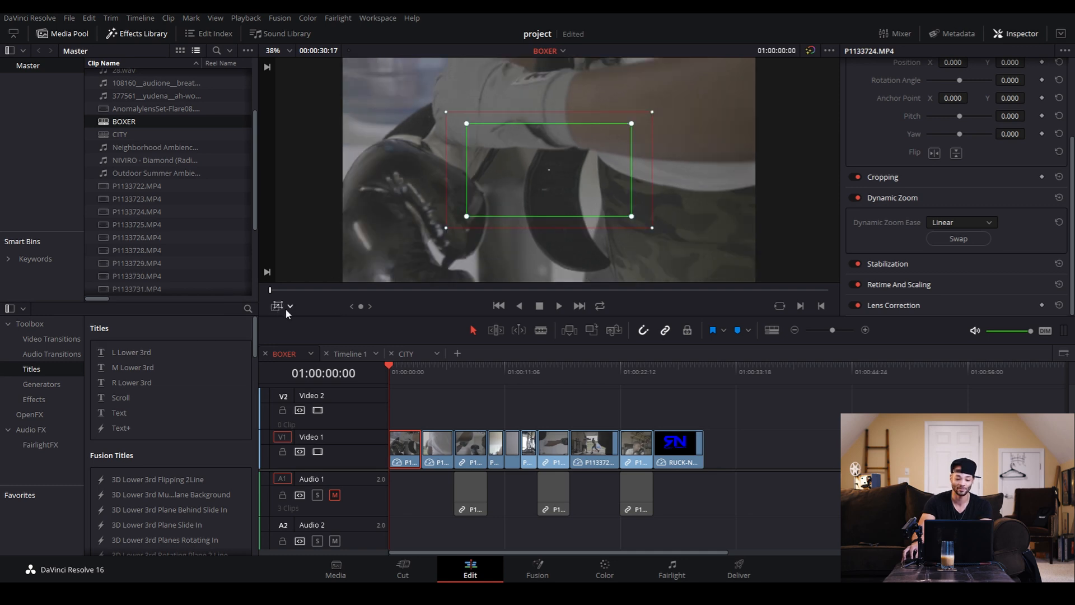
pyautogui.click(278, 306)
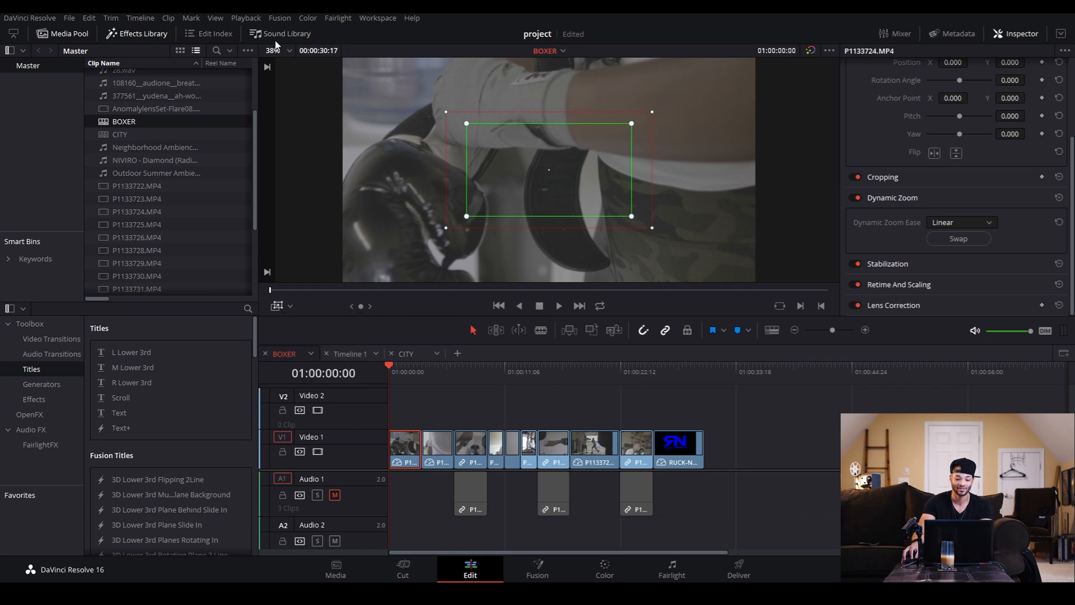
pyautogui.click(246, 18)
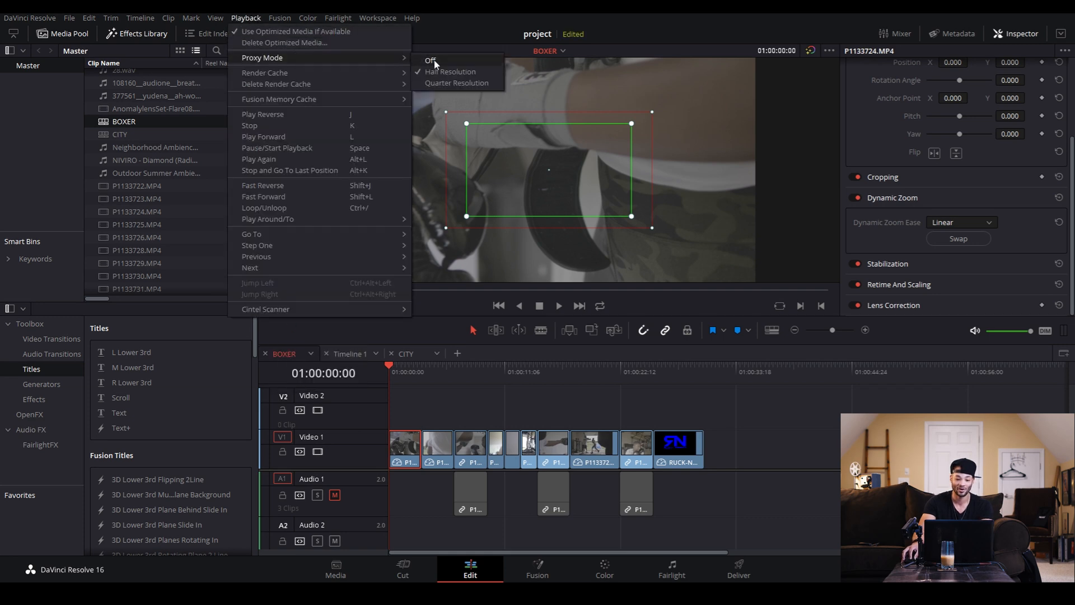
pyautogui.click(430, 61)
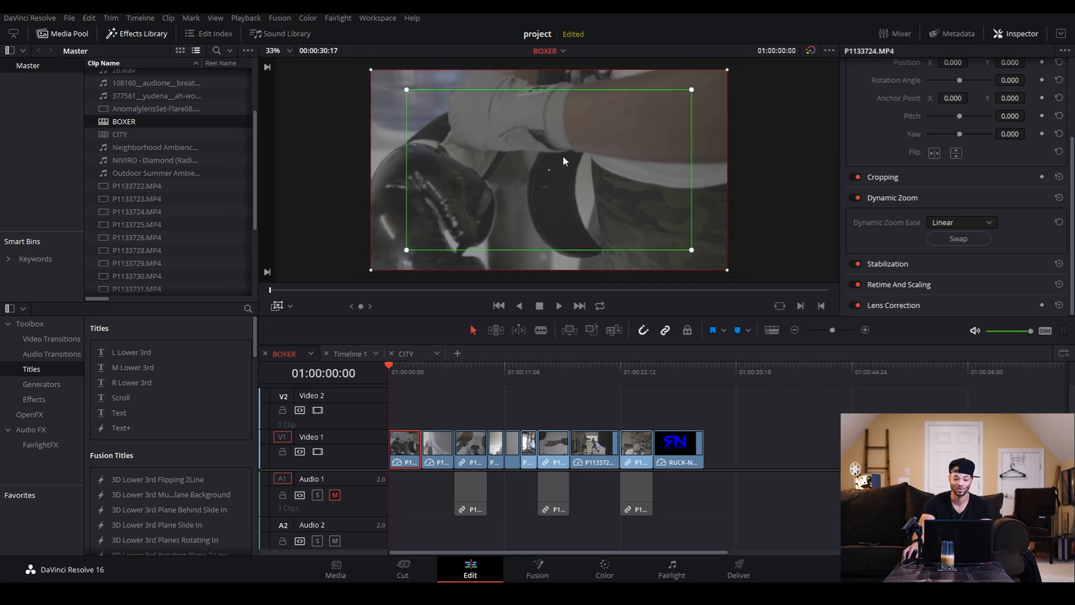
pyautogui.moveTo(407, 93)
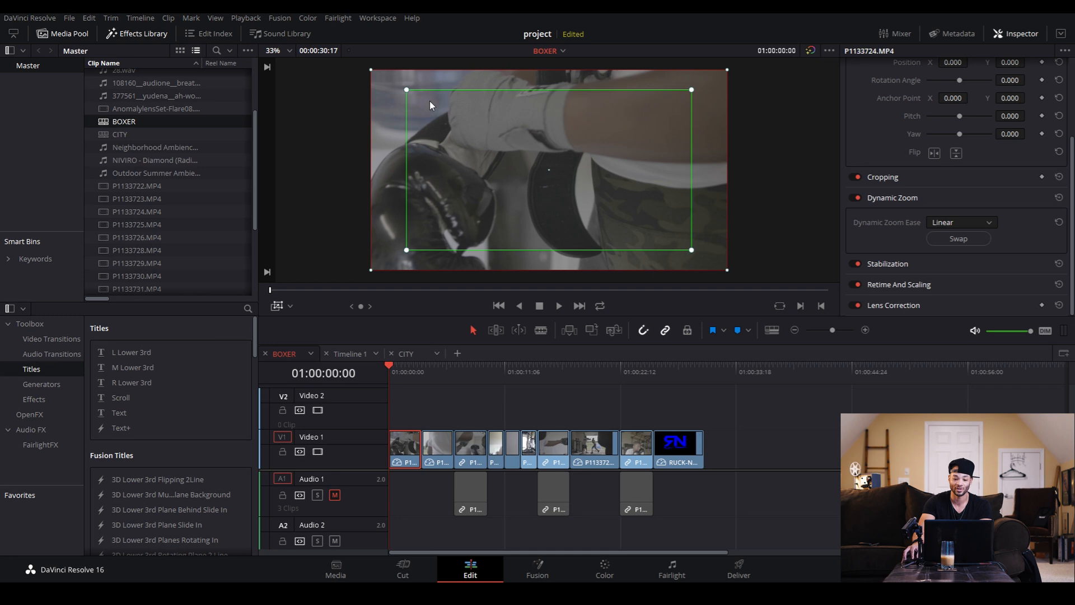
# - Set the zoom start framing to the full shot and the end framing slightly inside the frame
pyautogui.moveTo(405, 89); pyautogui.dragTo(377, 73)
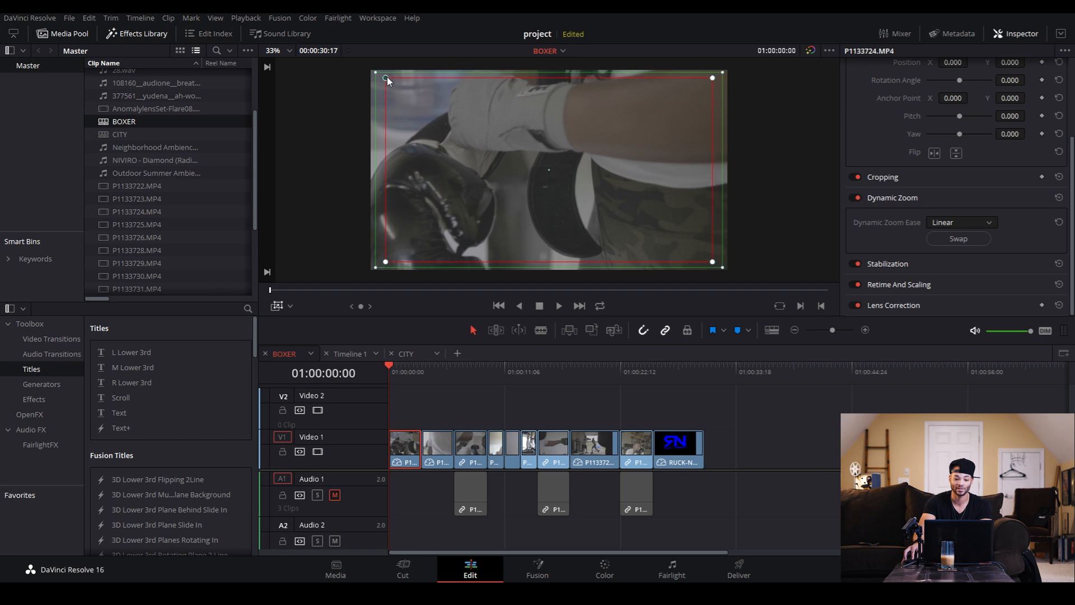
pyautogui.moveTo(386, 77); pyautogui.dragTo(394, 84)
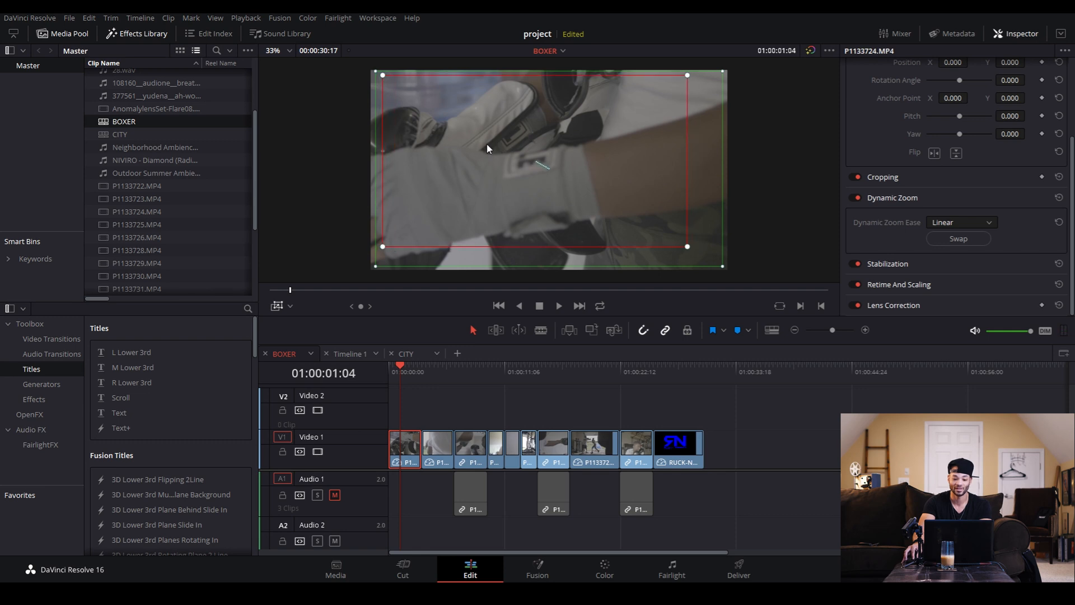
pyautogui.moveTo(382, 267)
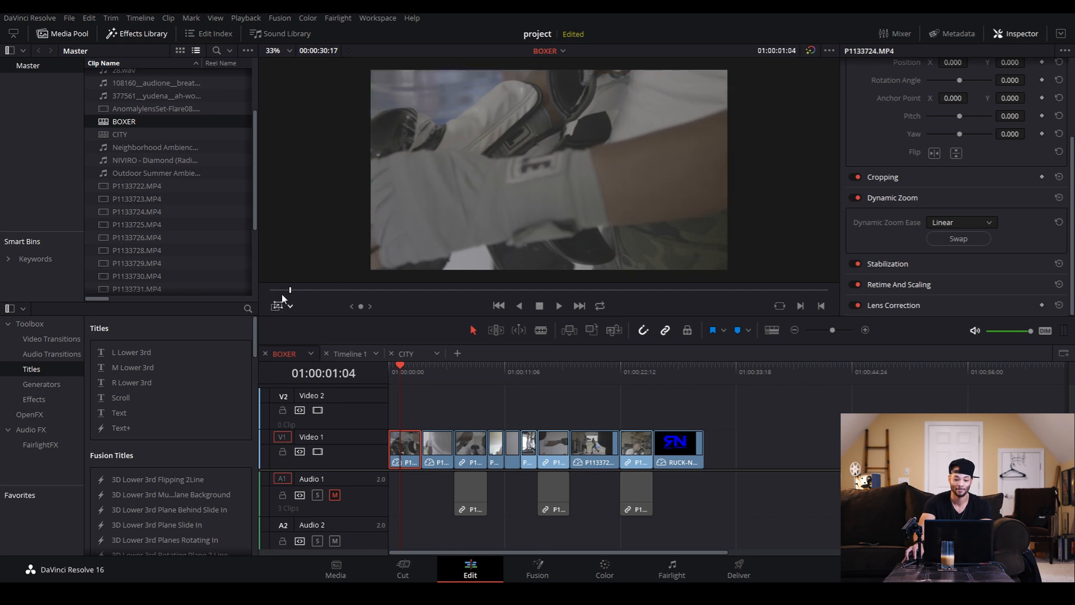
pyautogui.click(246, 18)
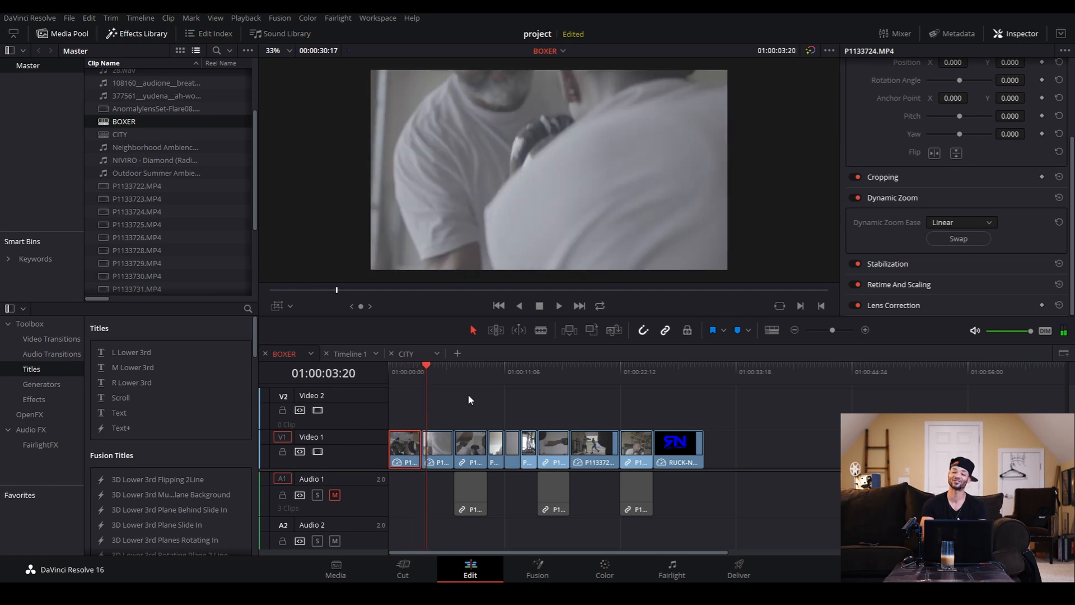
pyautogui.moveTo(386, 375)
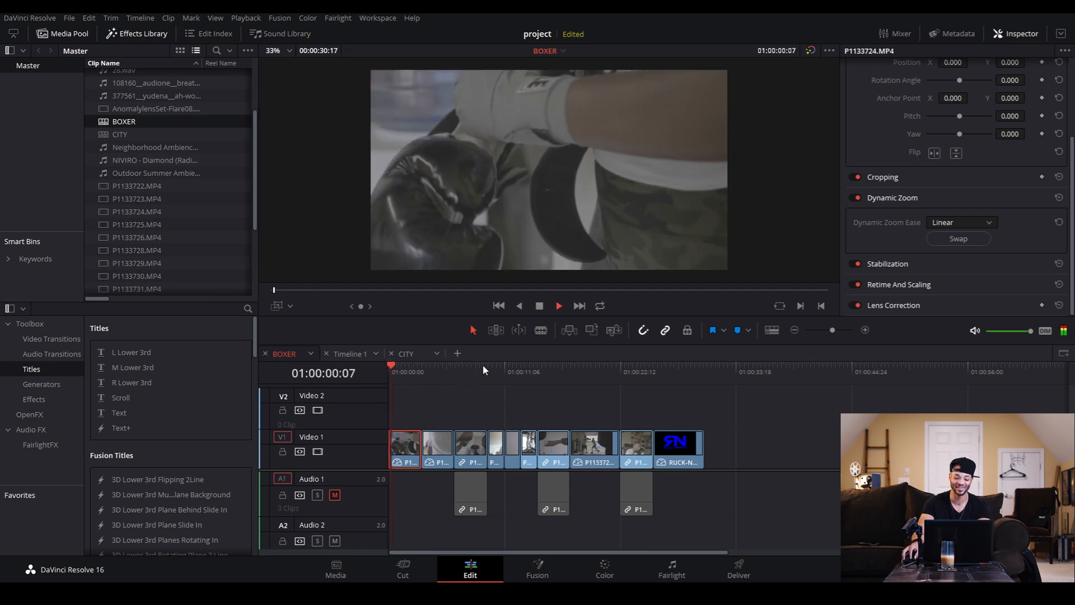
pyautogui.click(473, 367)
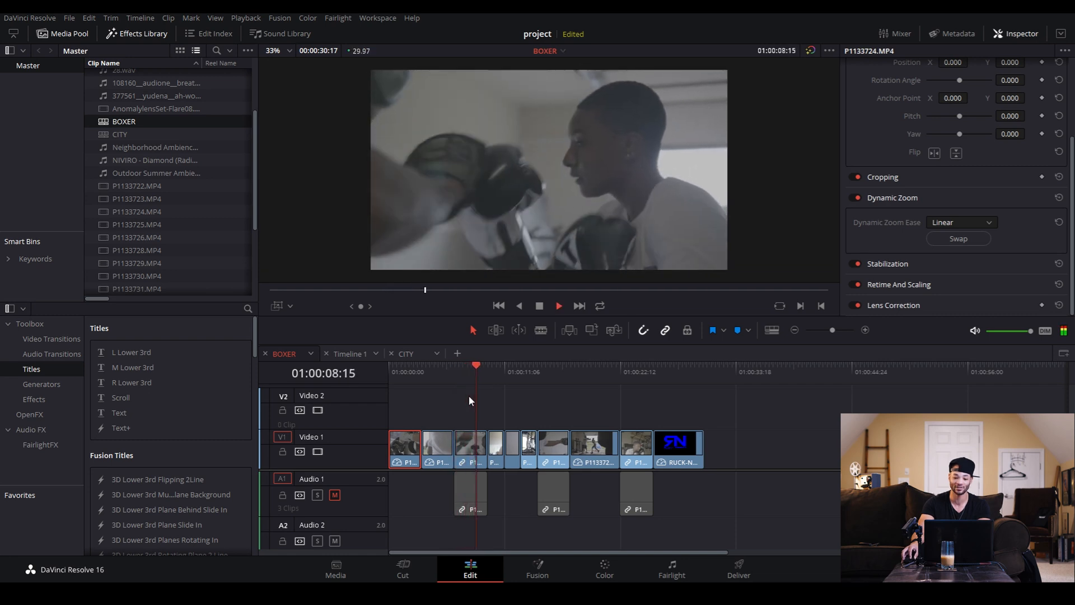
pyautogui.click(454, 372)
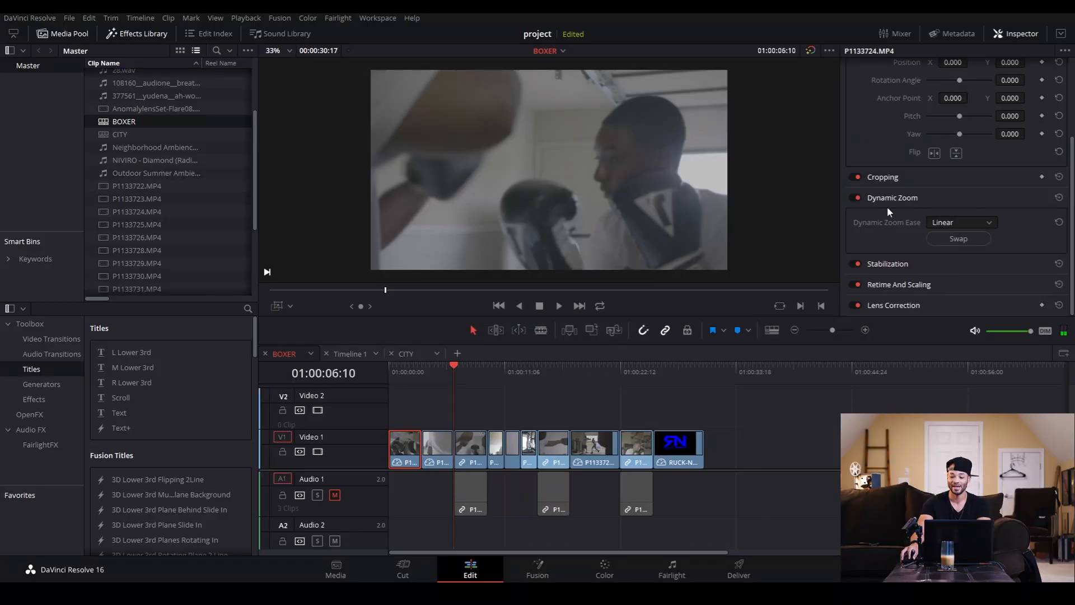
pyautogui.moveTo(899, 212)
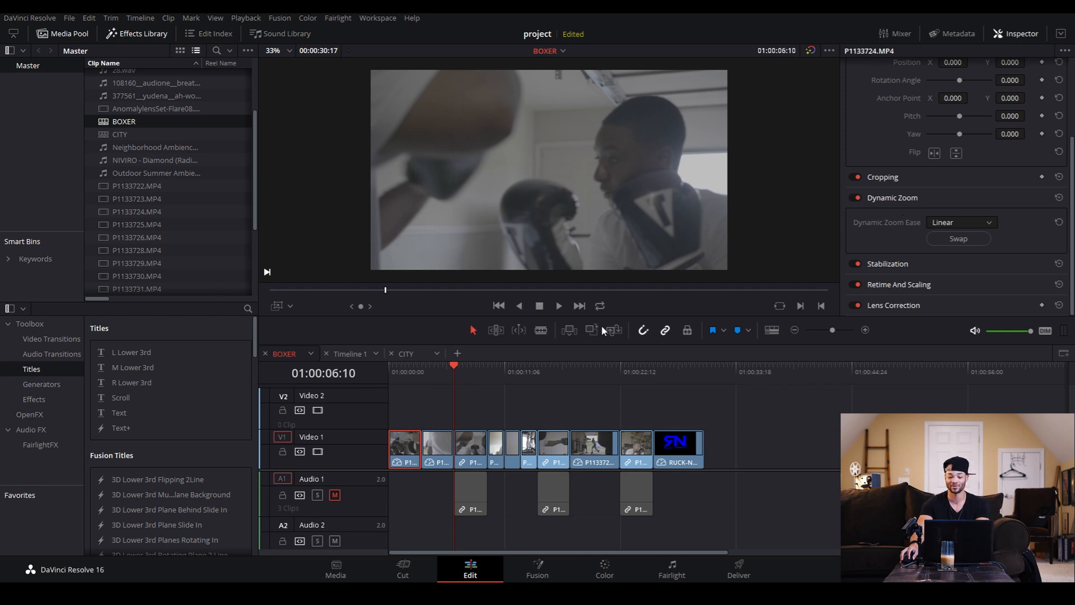
pyautogui.moveTo(865, 329)
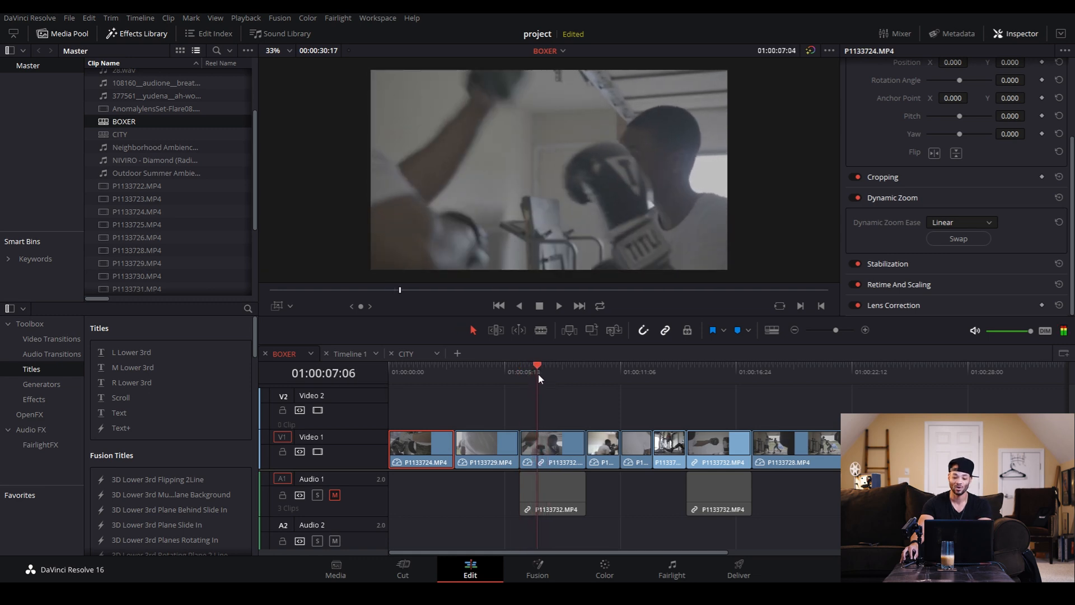
# - Keyframe the middle clip's Transform zoom at 1.170 and Position Y at -25 near its start
pyautogui.click(539, 365)
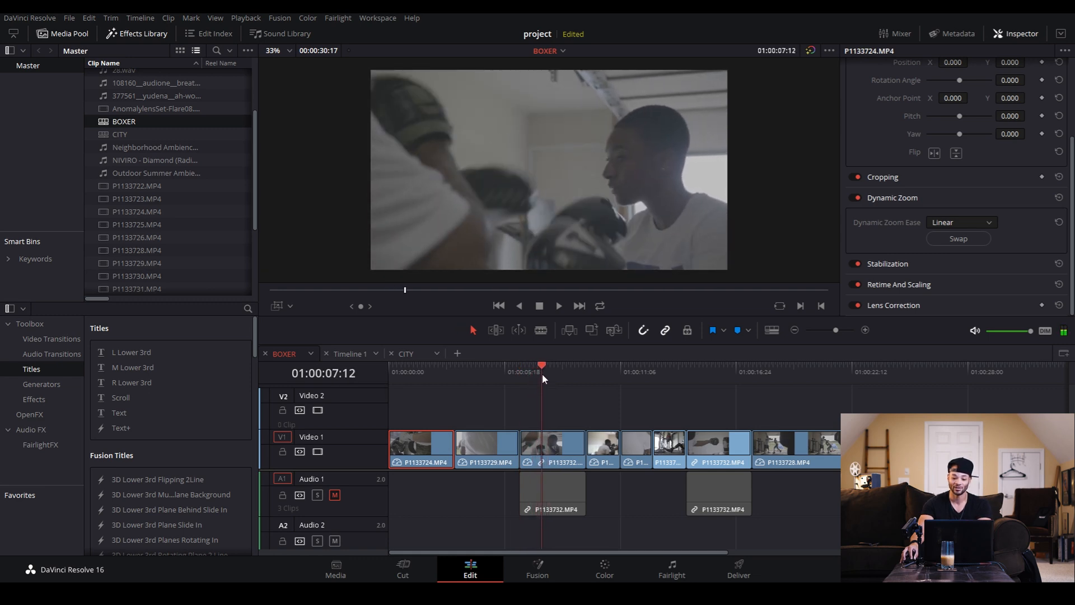
pyautogui.click(557, 365)
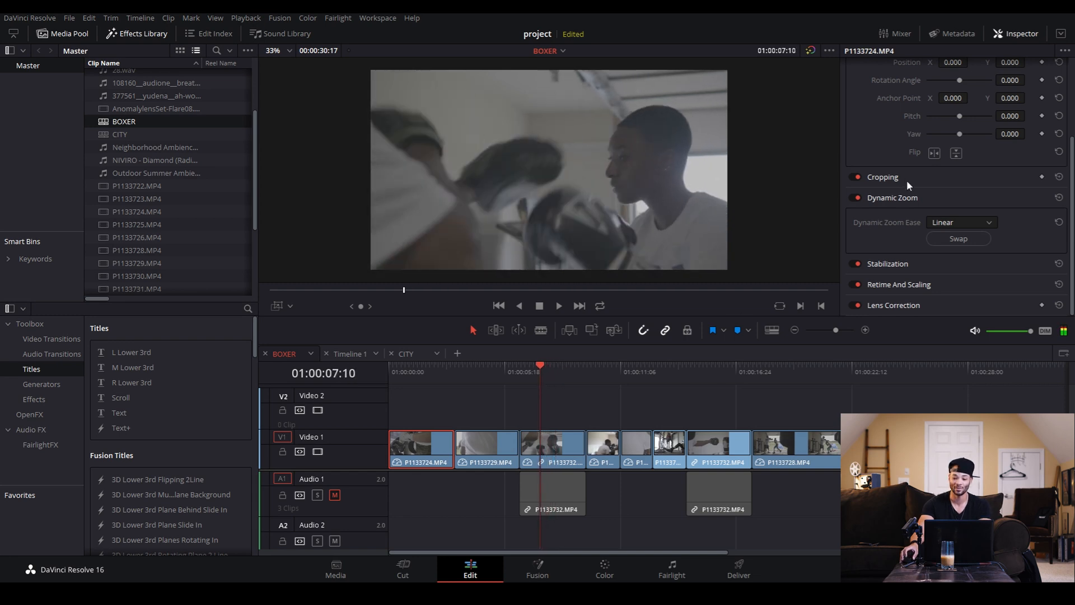
pyautogui.click(552, 449)
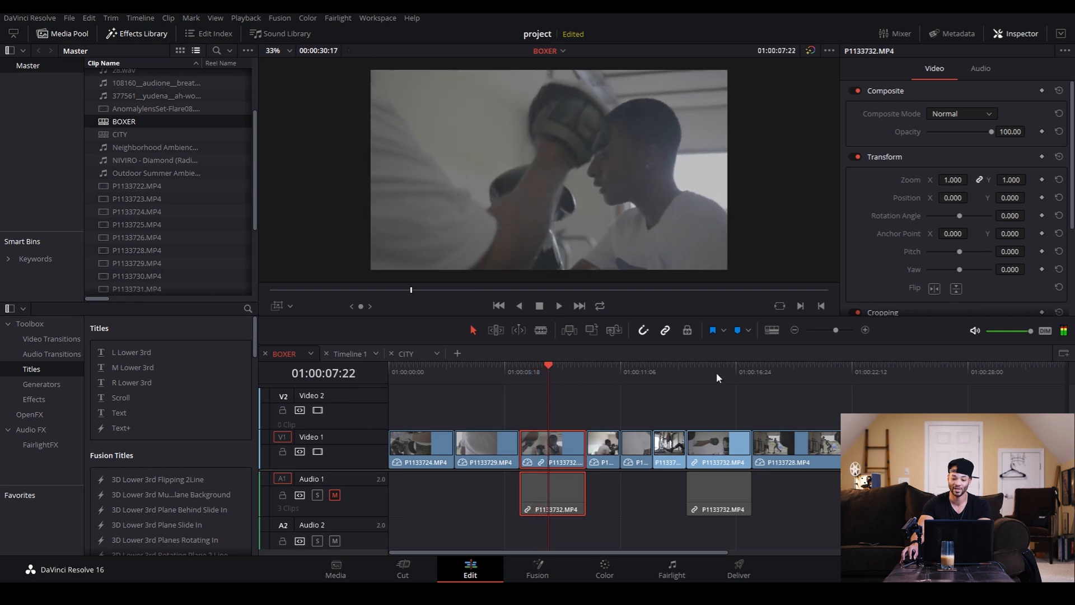
pyautogui.moveTo(1041, 182)
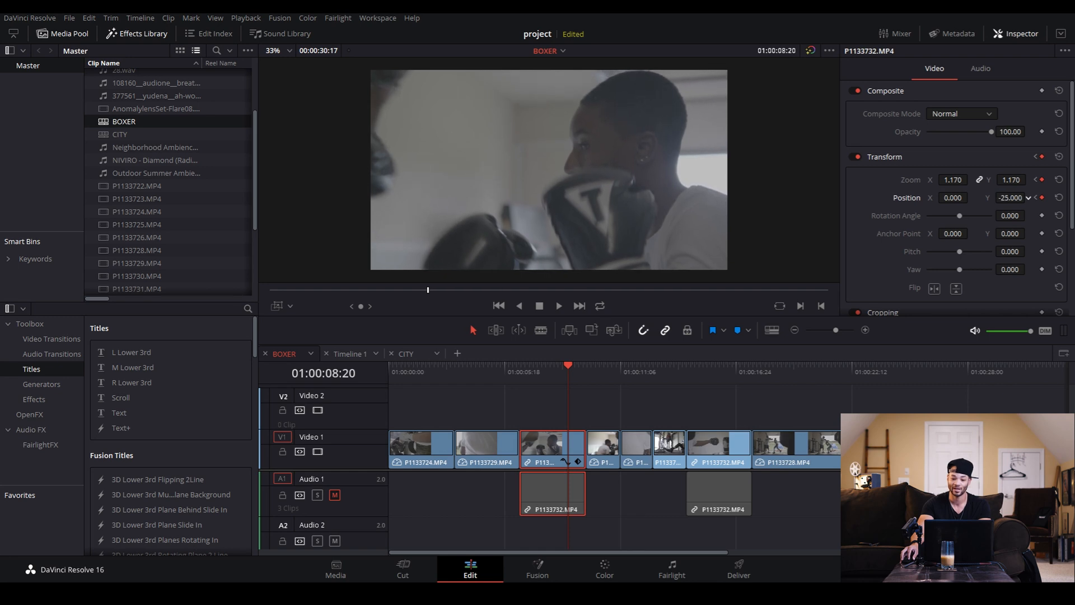
pyautogui.click(1034, 197)
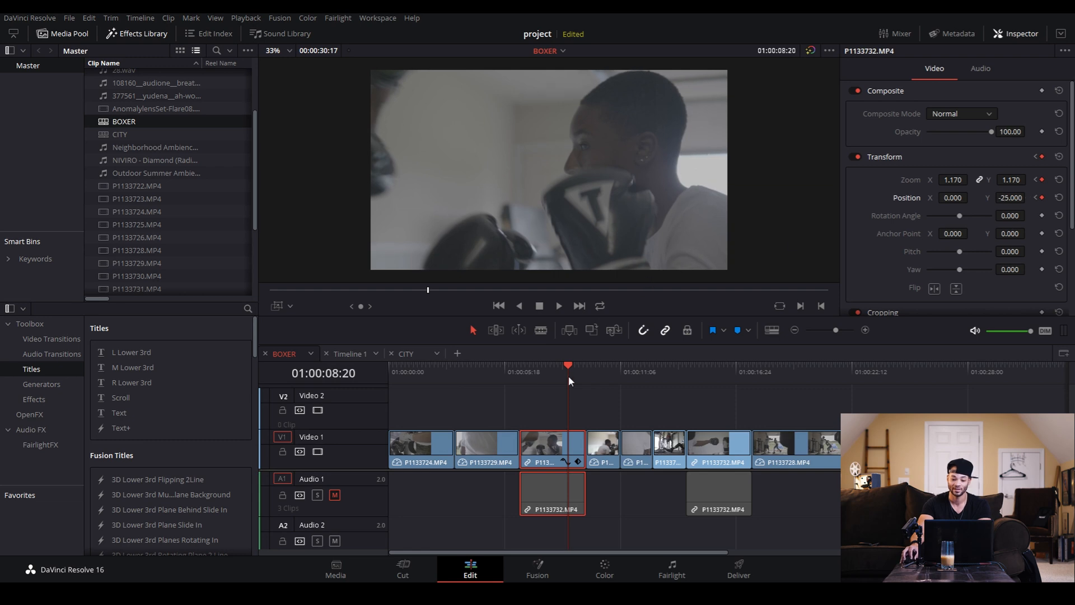
pyautogui.moveTo(527, 378)
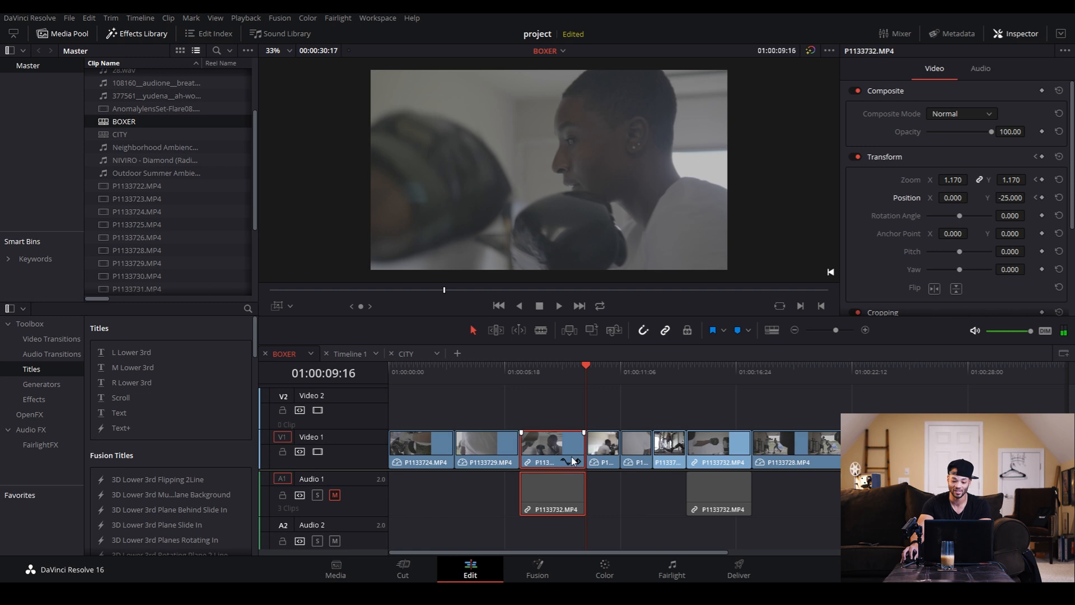
# - Zoom the timeline in on the middle clip and reveal its keyframe curve graph
pyautogui.click(865, 330)
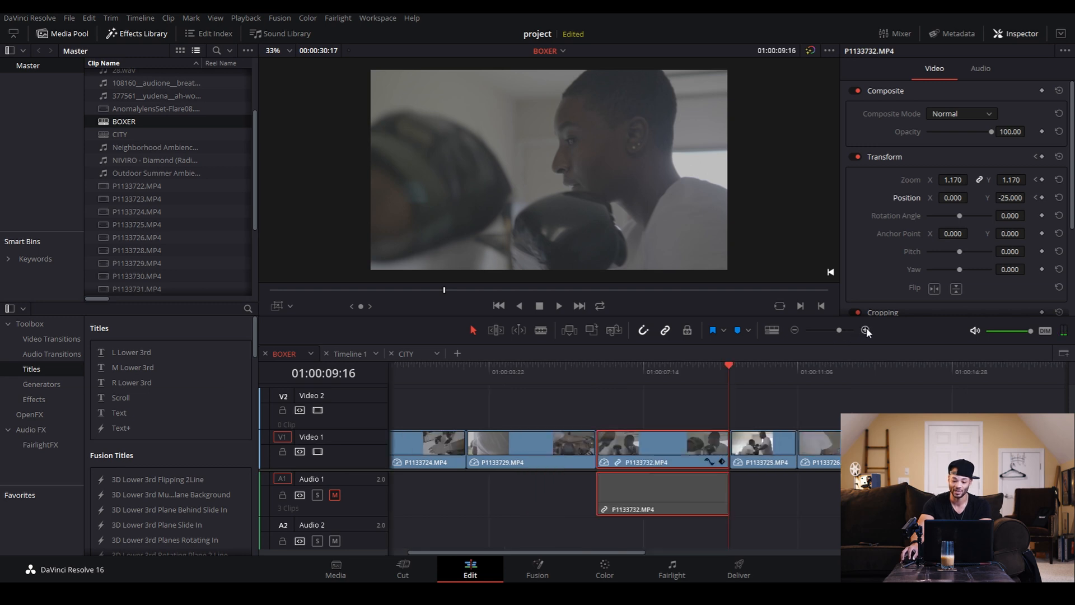
pyautogui.moveTo(720, 471)
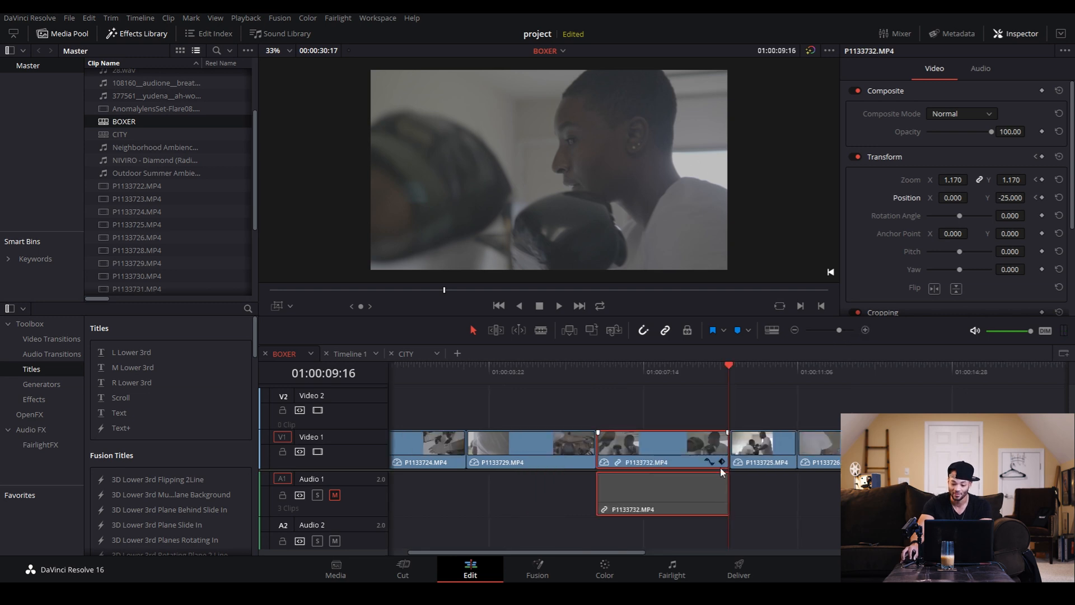
pyautogui.moveTo(673, 460)
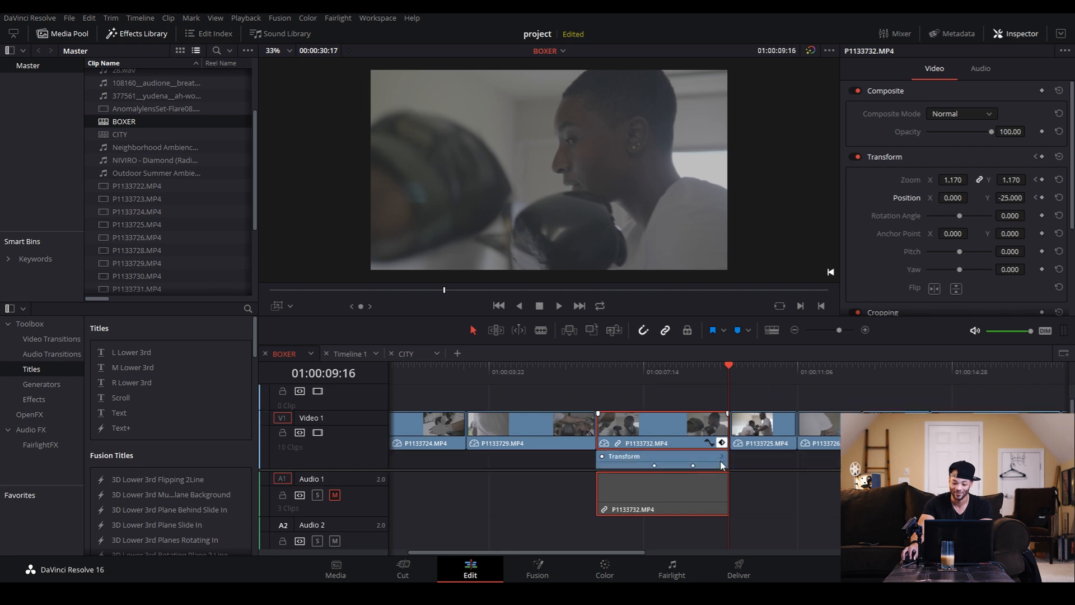
pyautogui.moveTo(680, 471)
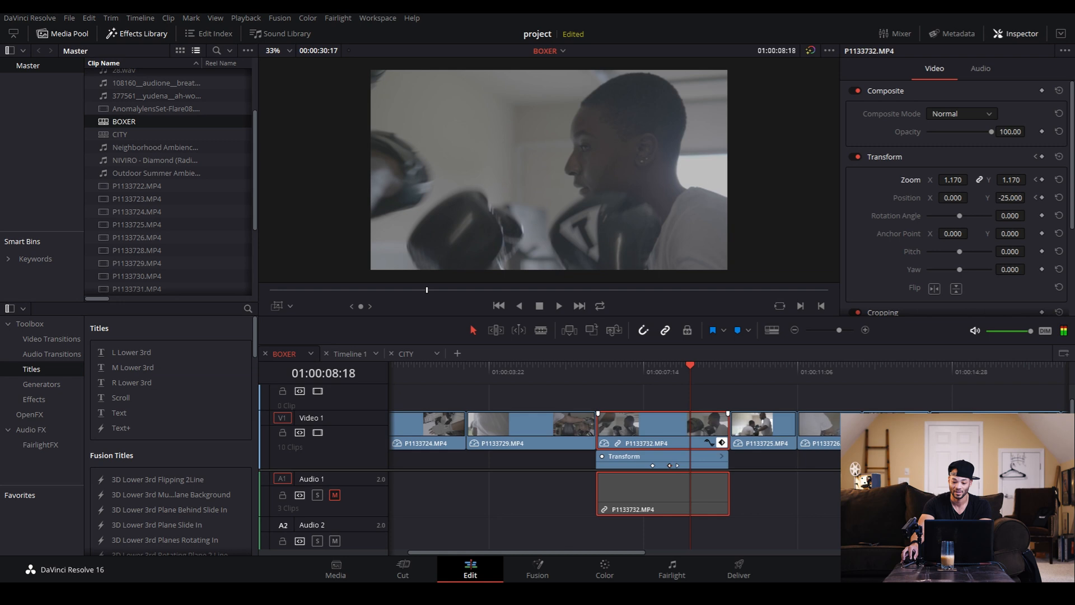
pyautogui.click(652, 365)
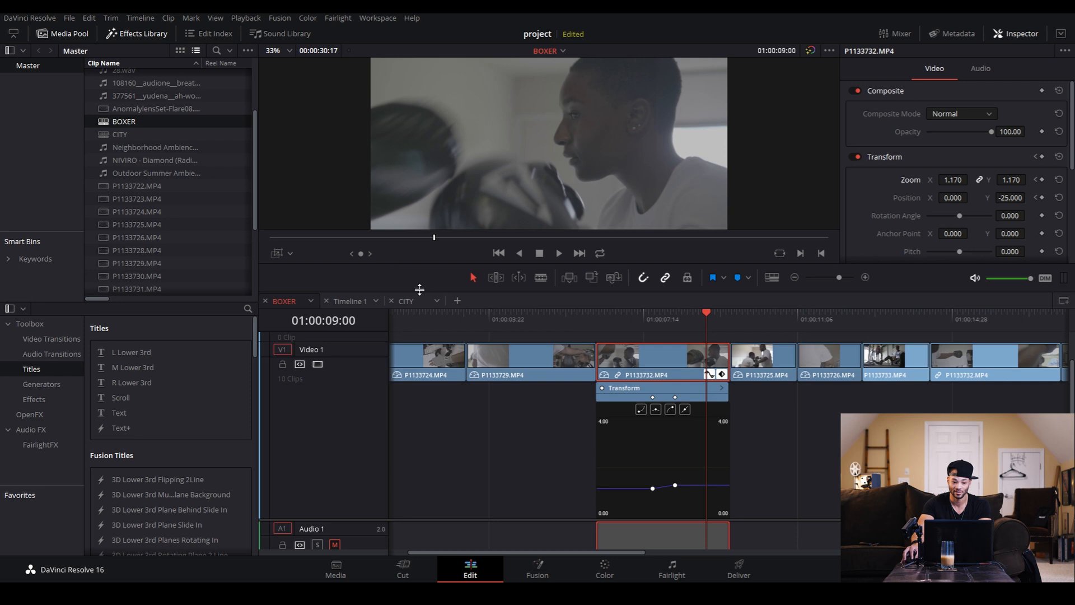
pyautogui.moveTo(675, 363)
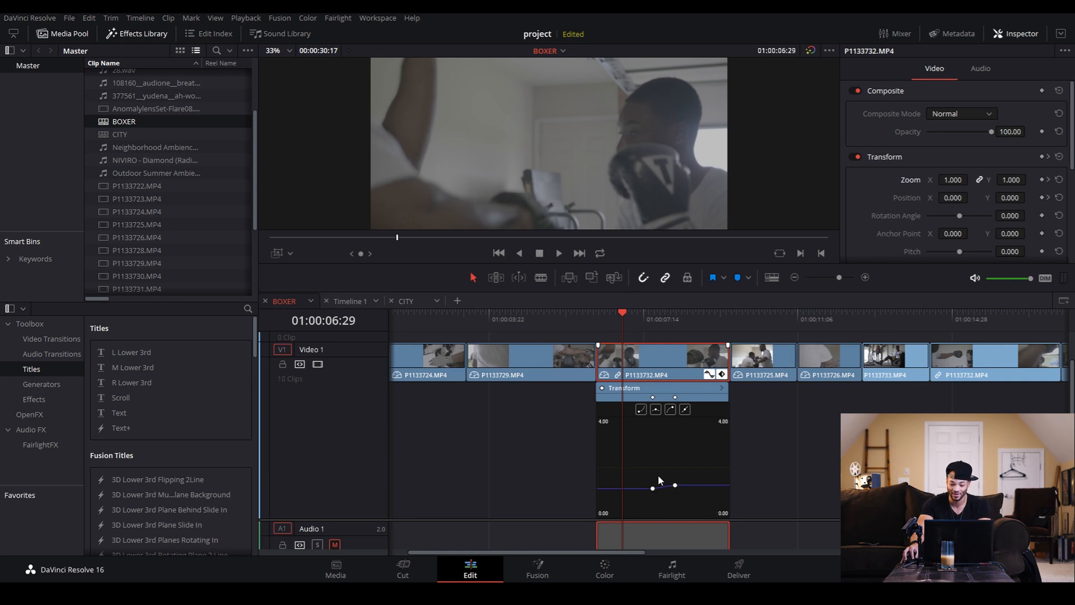
pyautogui.moveTo(643, 463)
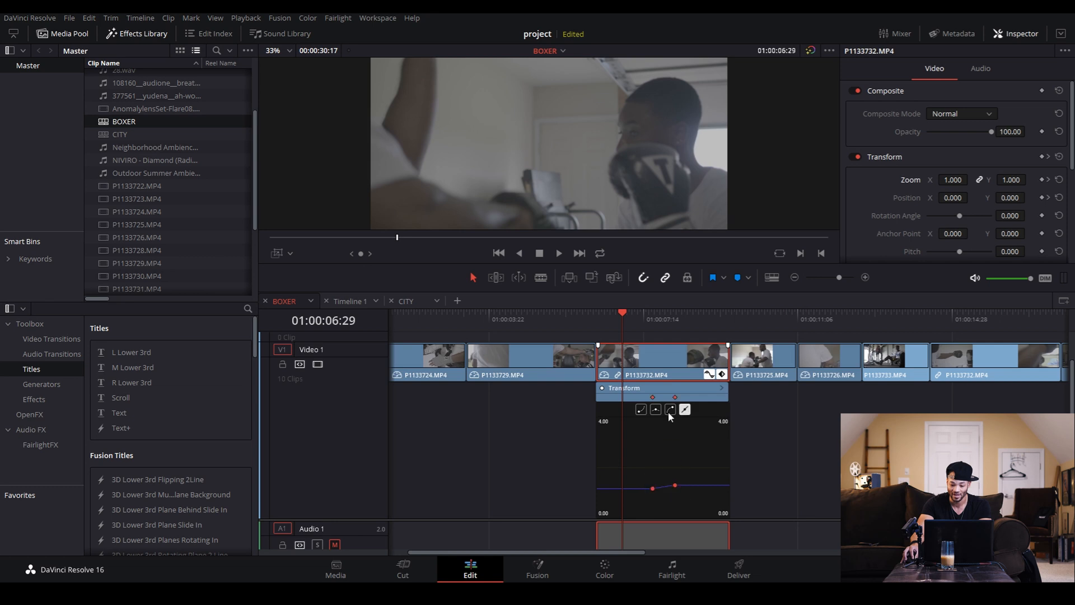
pyautogui.moveTo(654, 413)
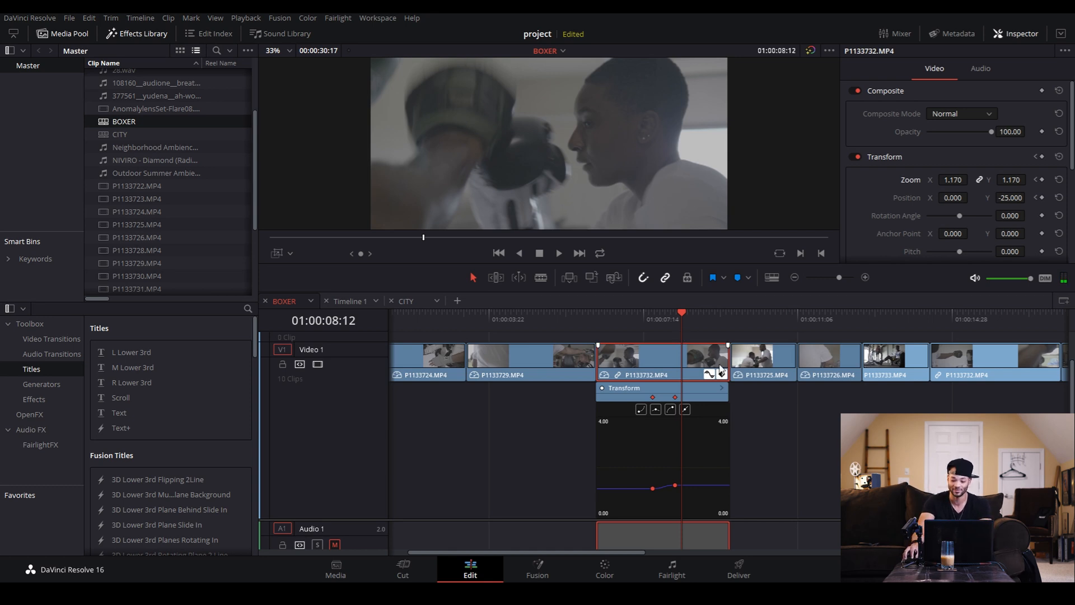
pyautogui.moveTo(611, 409)
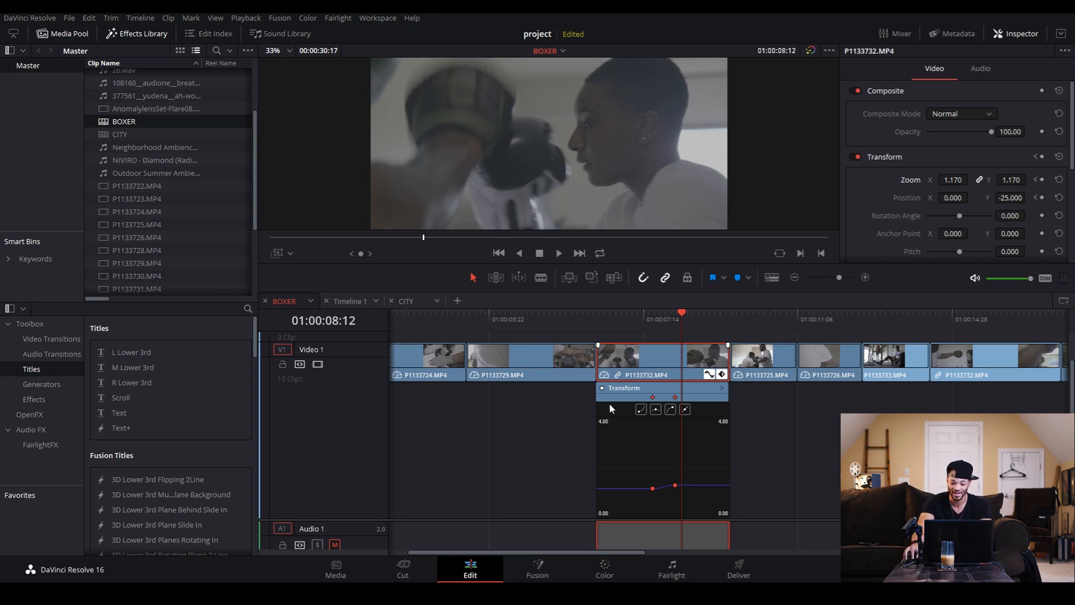
# - Switch the curve editor display through the Zoom curves to the Position Y curve
pyautogui.click(865, 276)
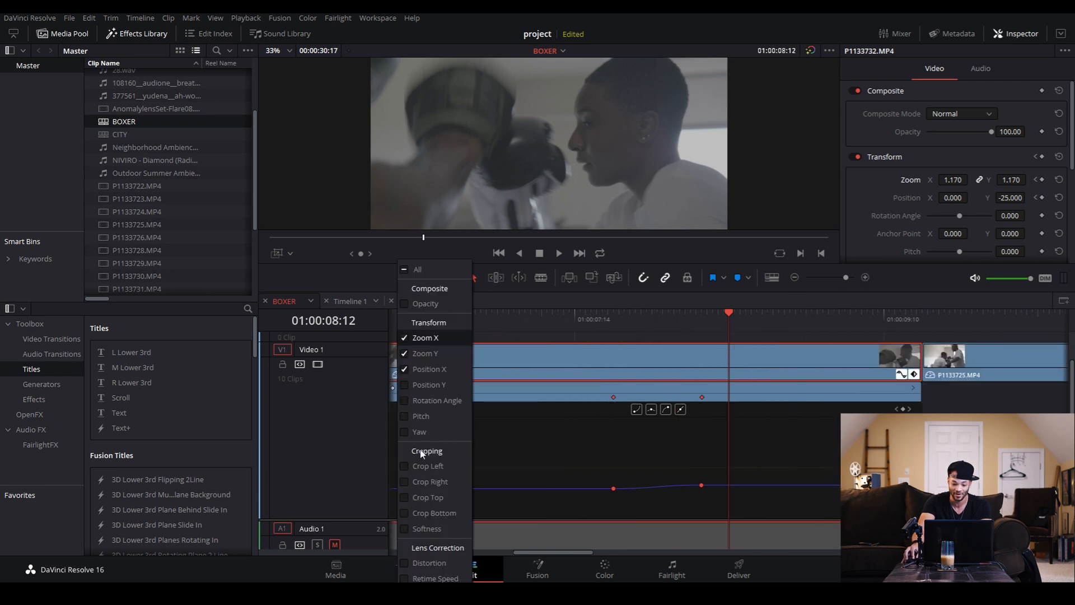
pyautogui.click(429, 369)
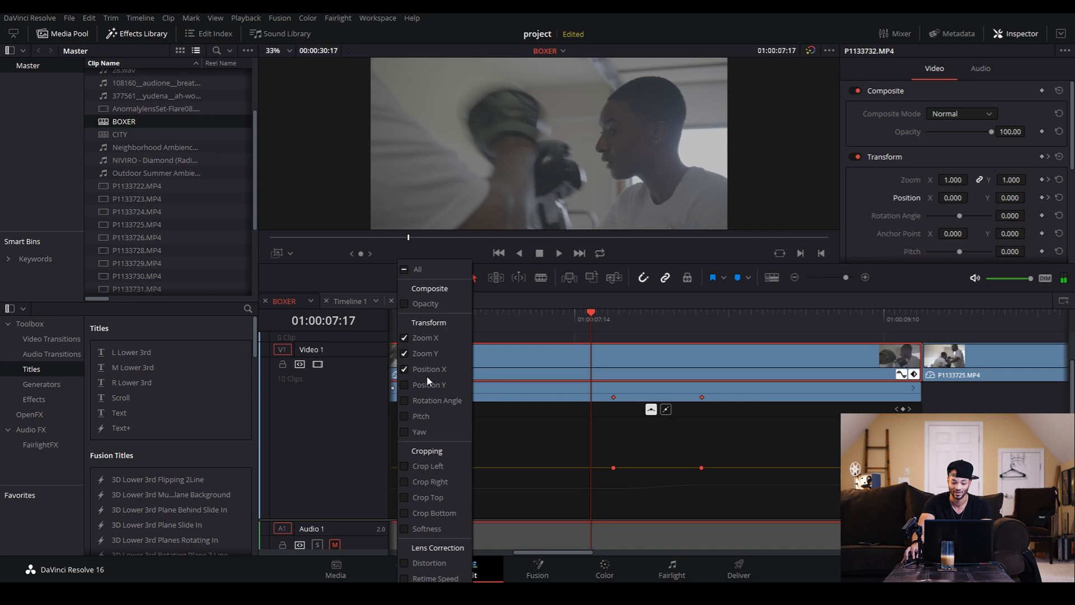
pyautogui.click(423, 353)
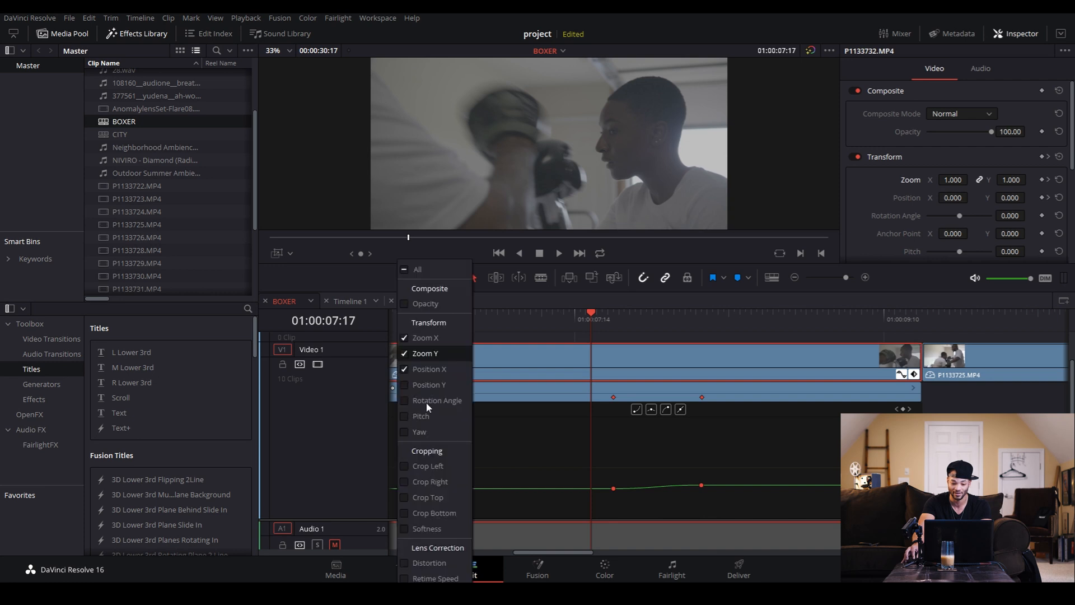
pyautogui.click(424, 337)
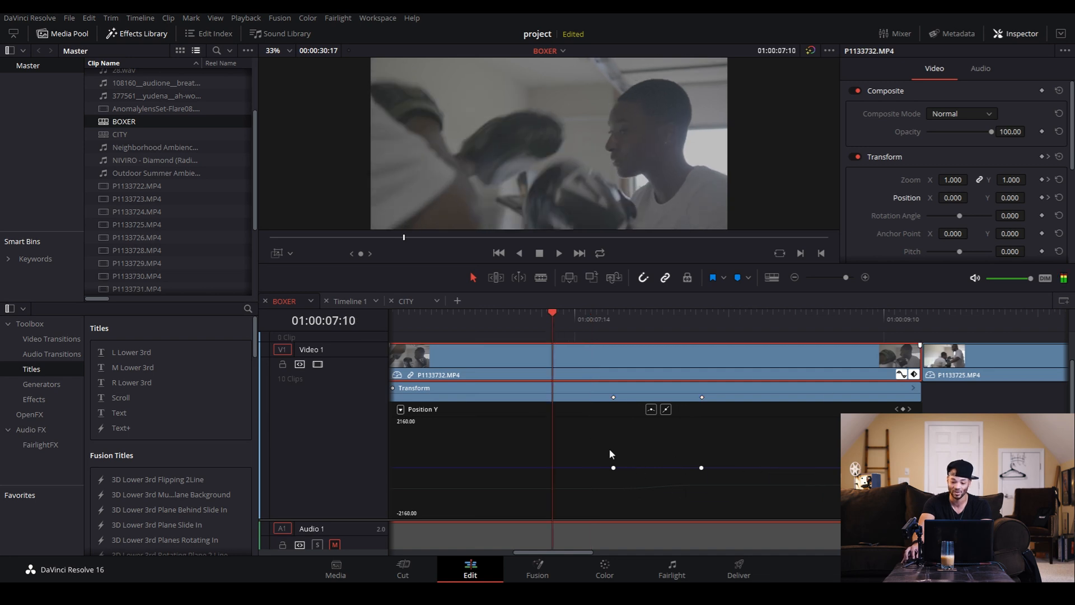
# - Play back the eased push-in, stop, and widen the timeline view
pyautogui.click(649, 410)
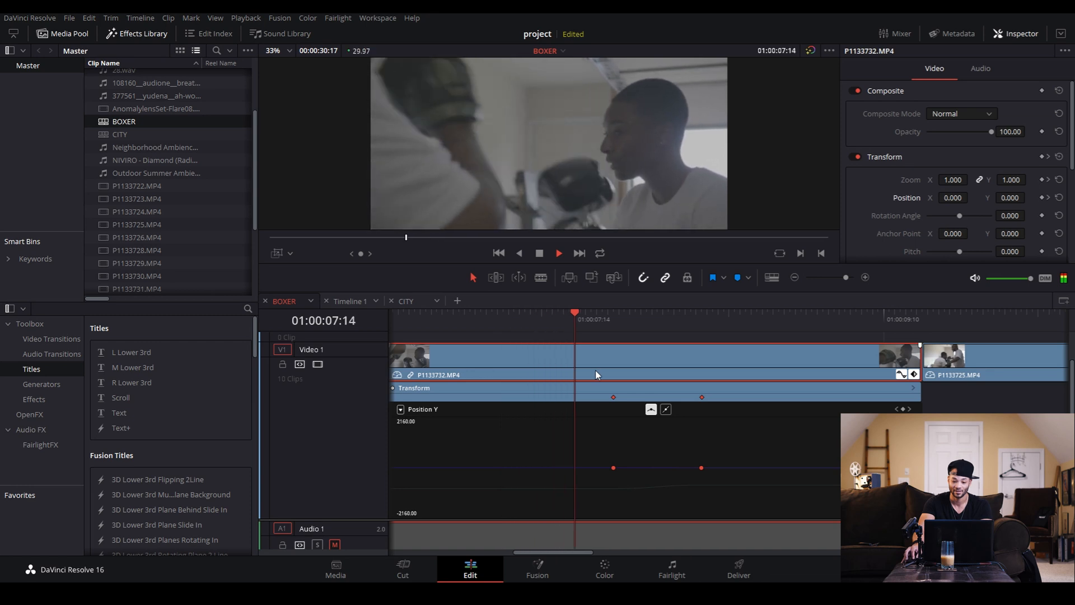
pyautogui.click(795, 313)
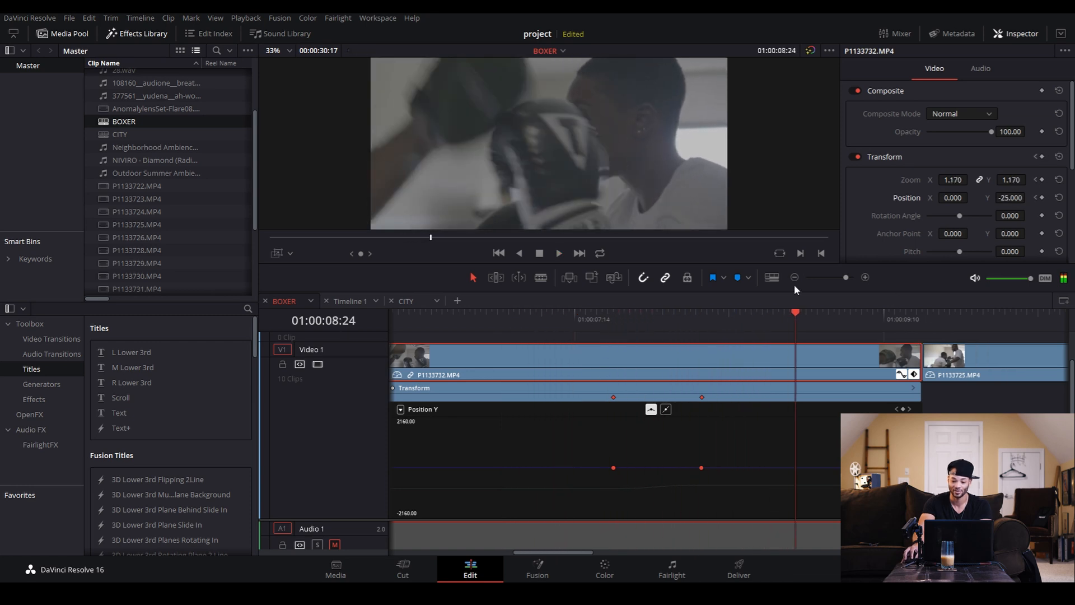
pyautogui.click(794, 278)
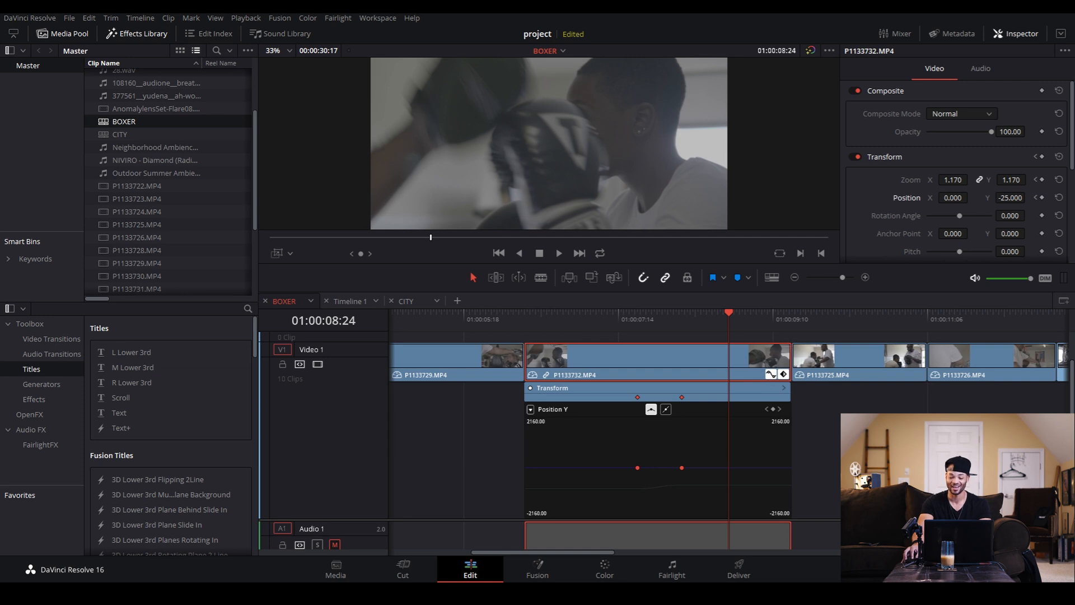
pyautogui.moveTo(971, 227)
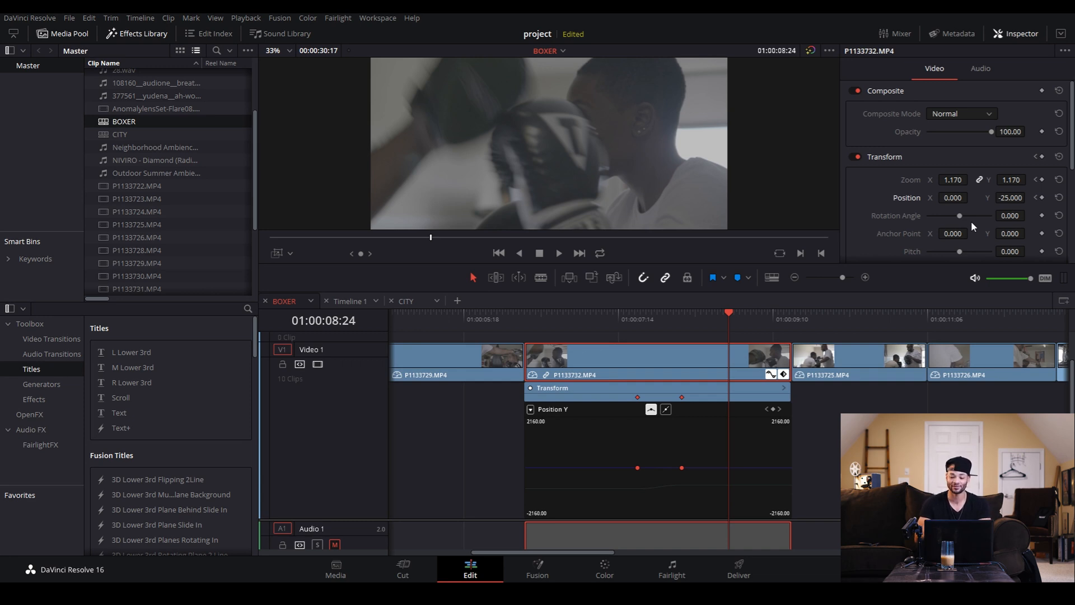
pyautogui.moveTo(826, 275)
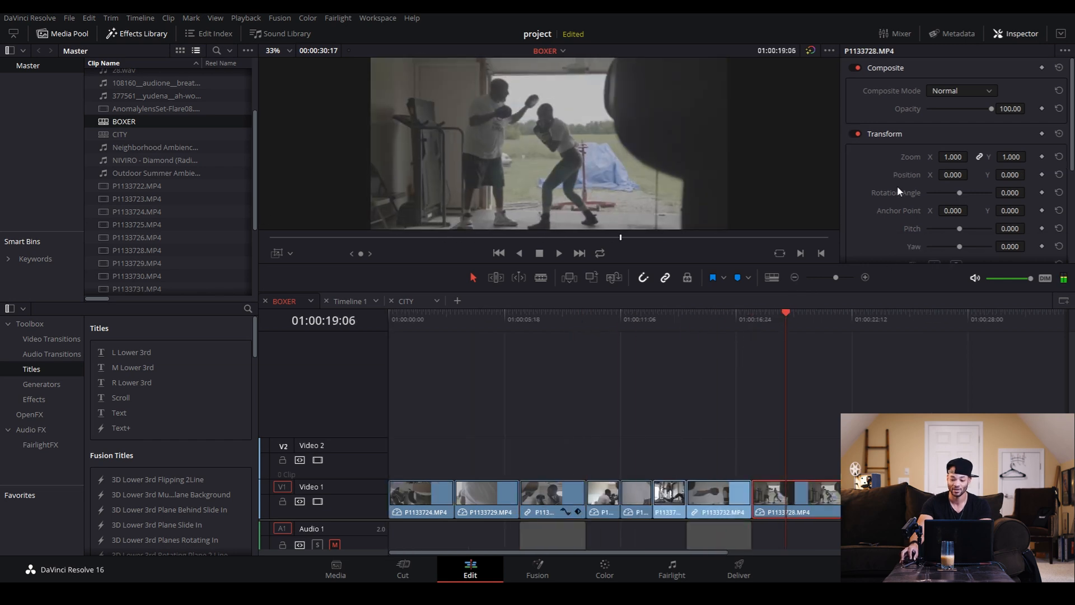
# - Enable Dynamic Zoom on the P1133728 clip with the green start framing covering the full shot
pyautogui.scroll(-3)
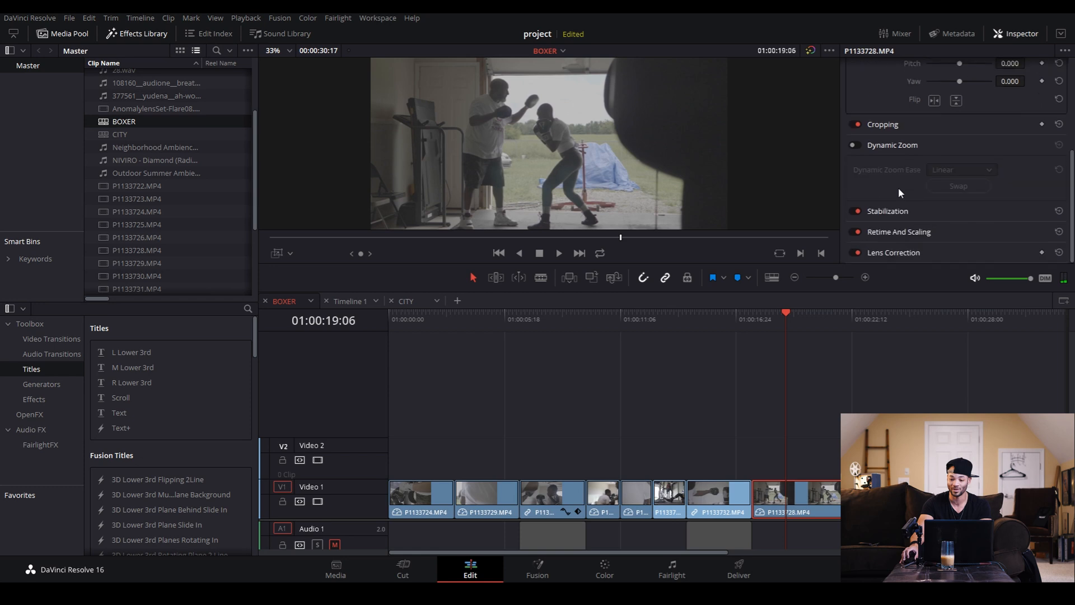
pyautogui.moveTo(895, 234)
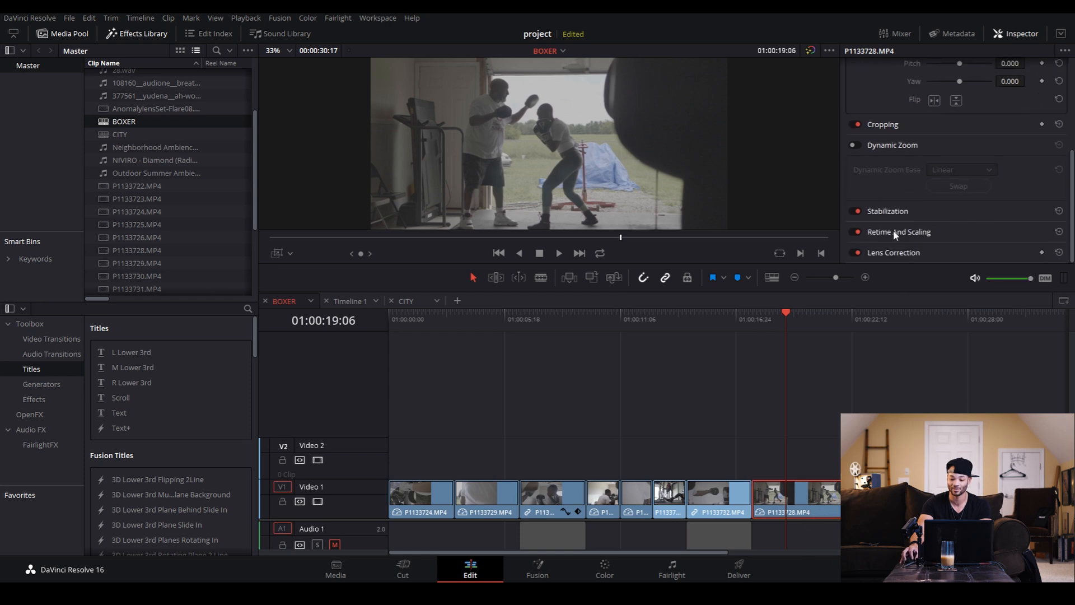
pyautogui.click(854, 144)
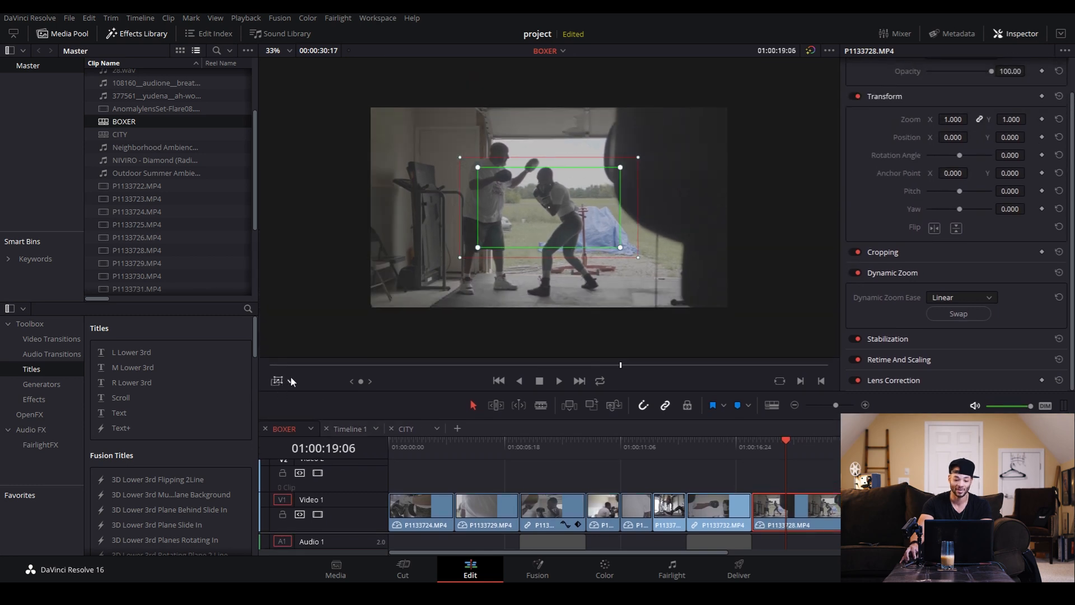
pyautogui.click(246, 18)
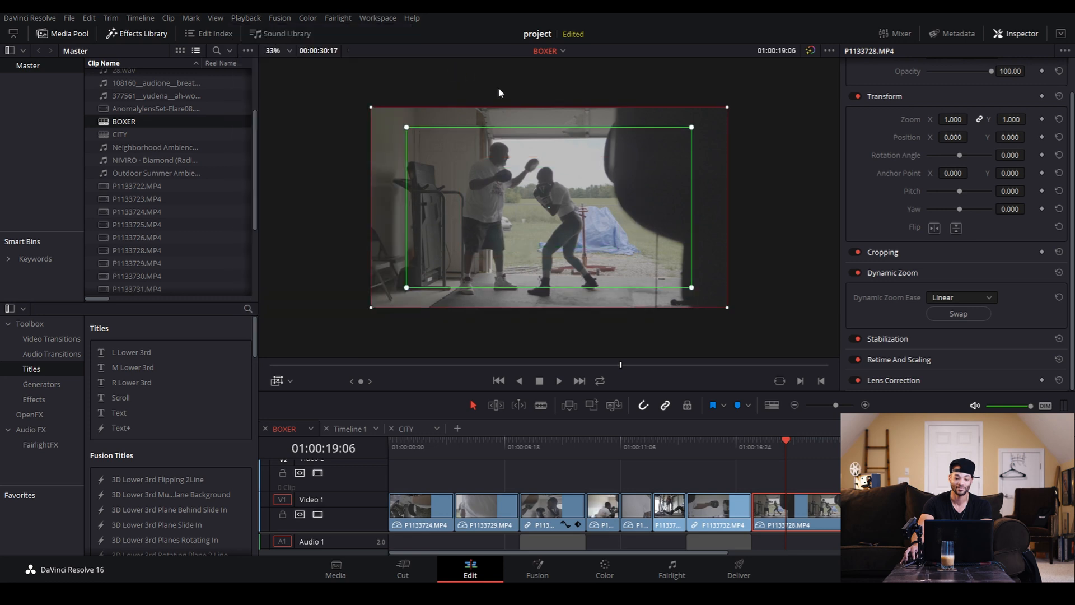
pyautogui.moveTo(407, 128)
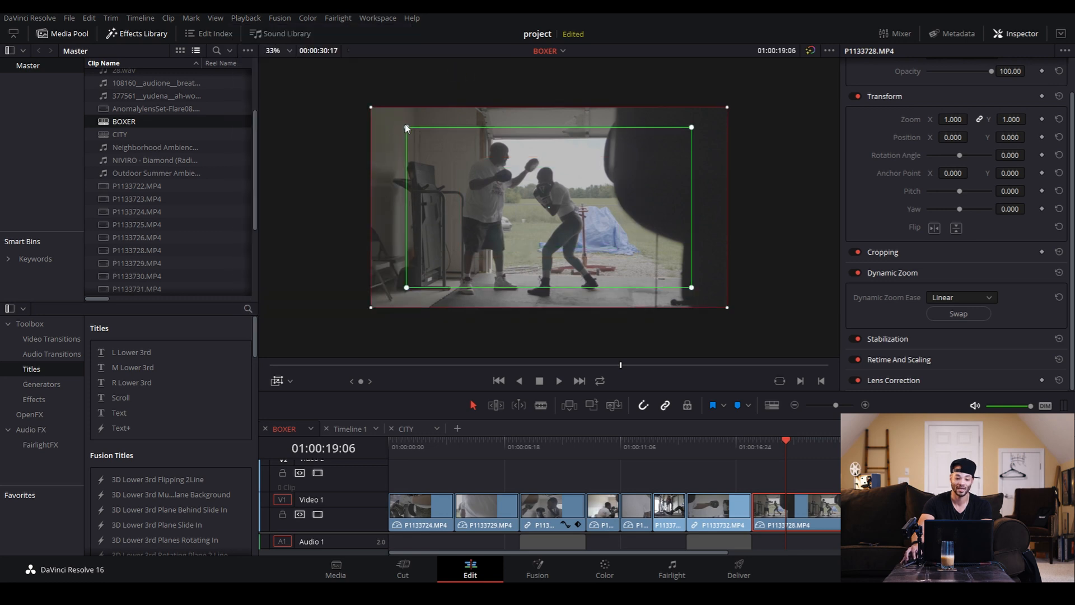
pyautogui.moveTo(405, 128); pyautogui.dragTo(378, 111)
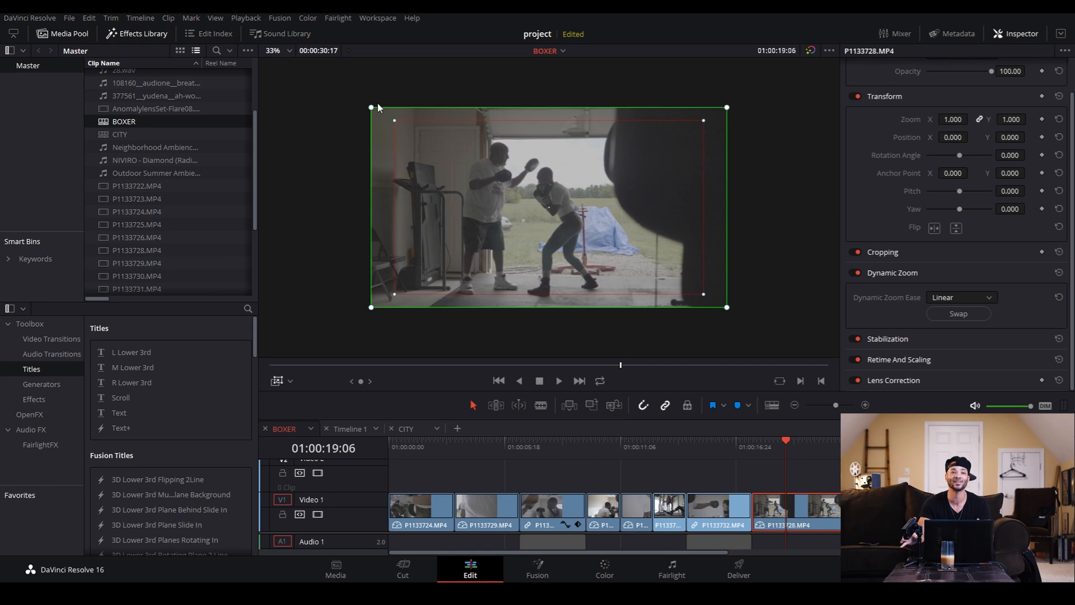
pyautogui.moveTo(766, 450)
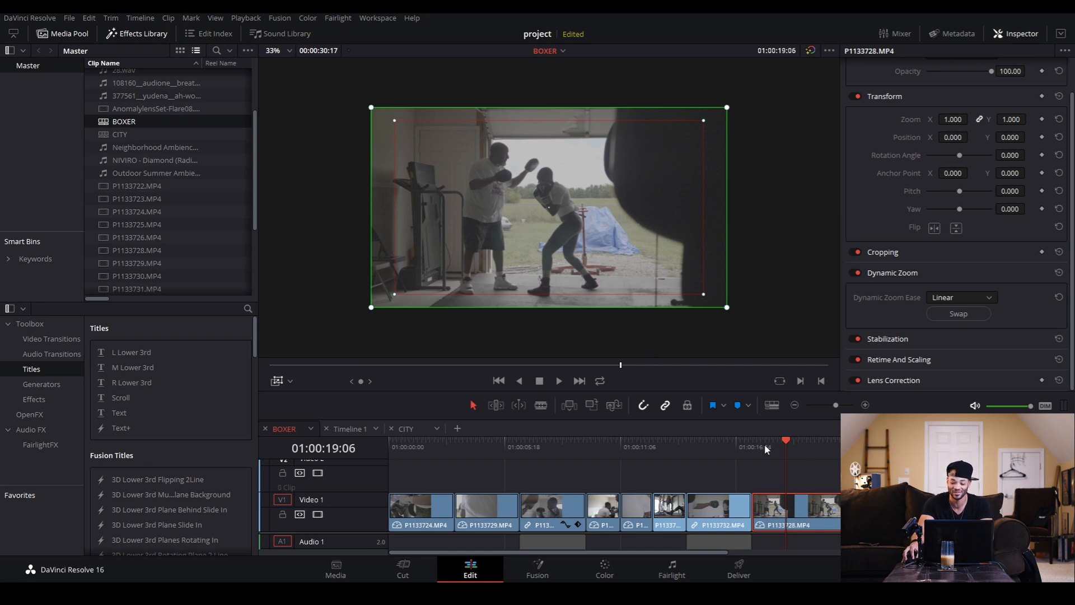
pyautogui.moveTo(753, 454)
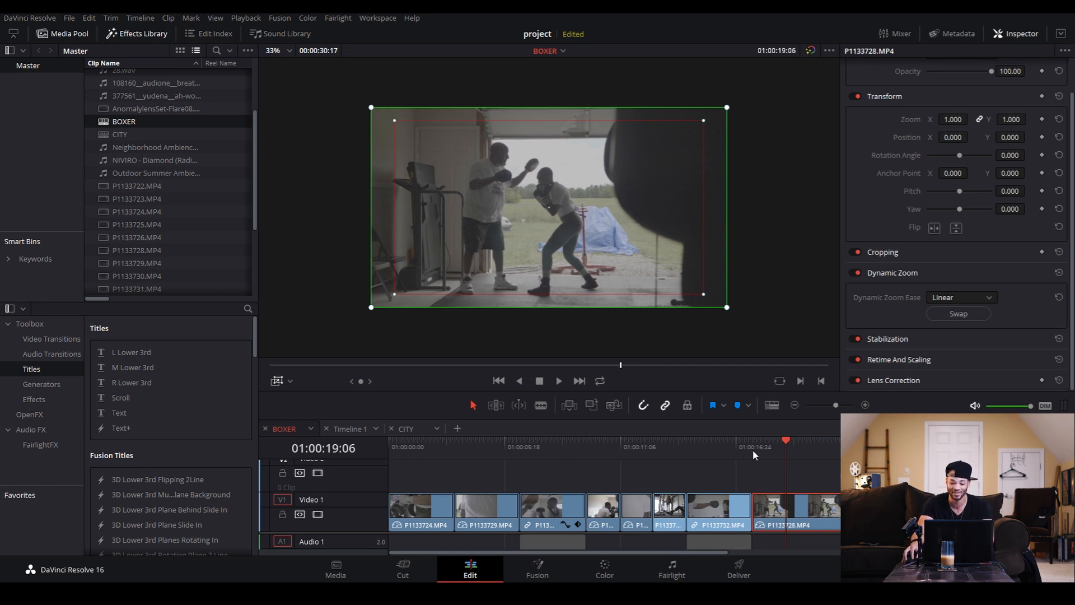
# - Move the playhead before the clip and play back to preview the Dynamic Zoom
pyautogui.click(733, 447)
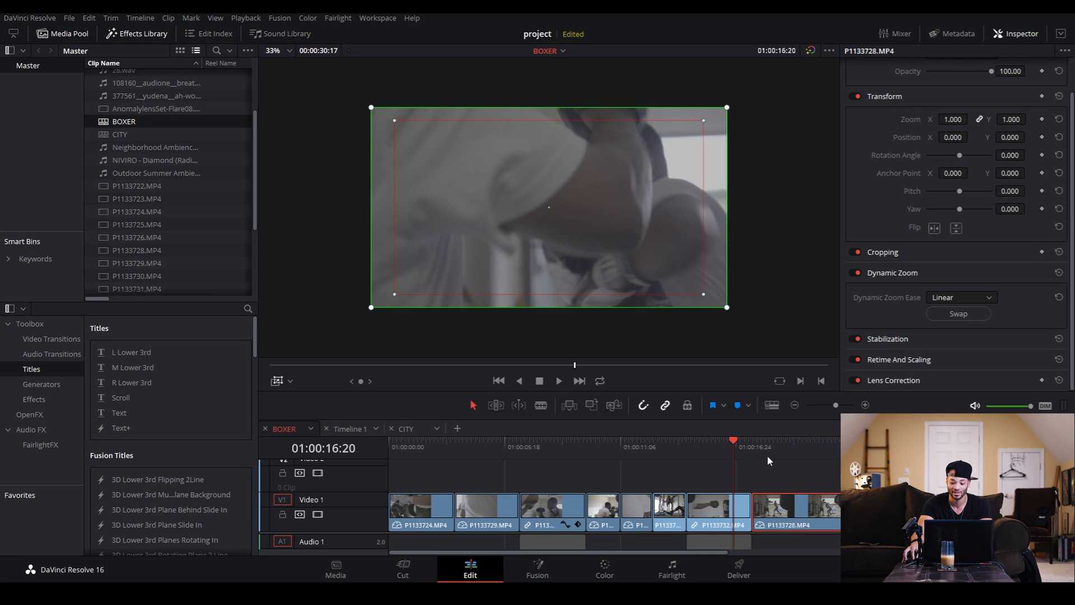
pyautogui.click(775, 439)
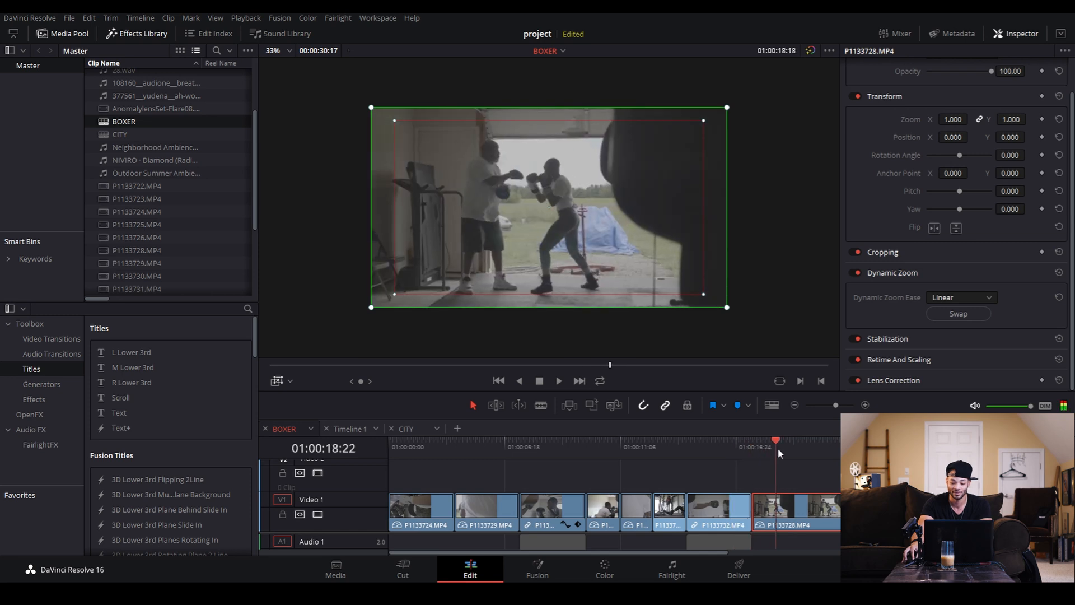